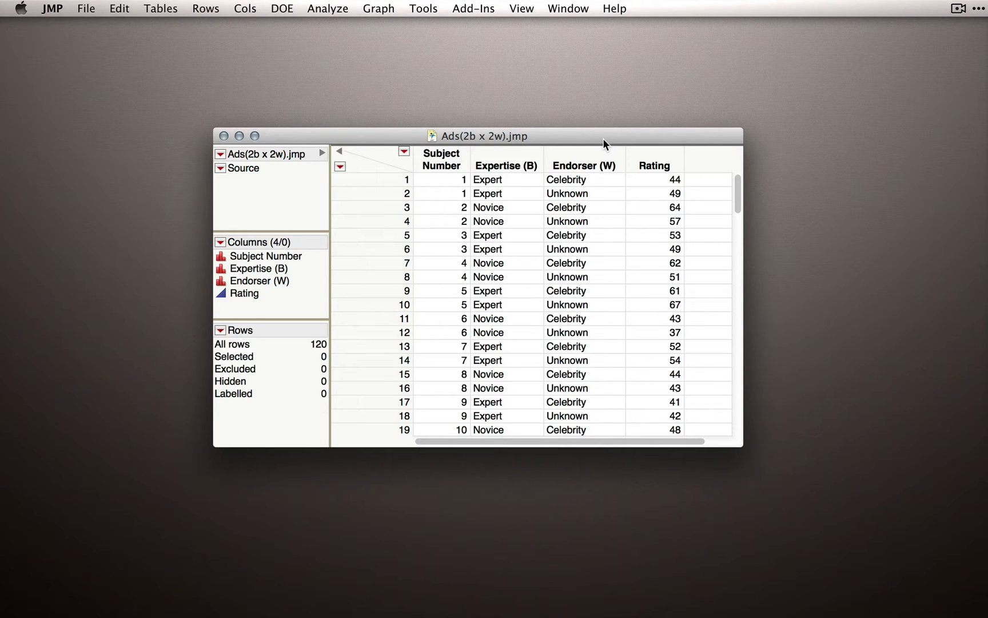
mouse_move(379, 8)
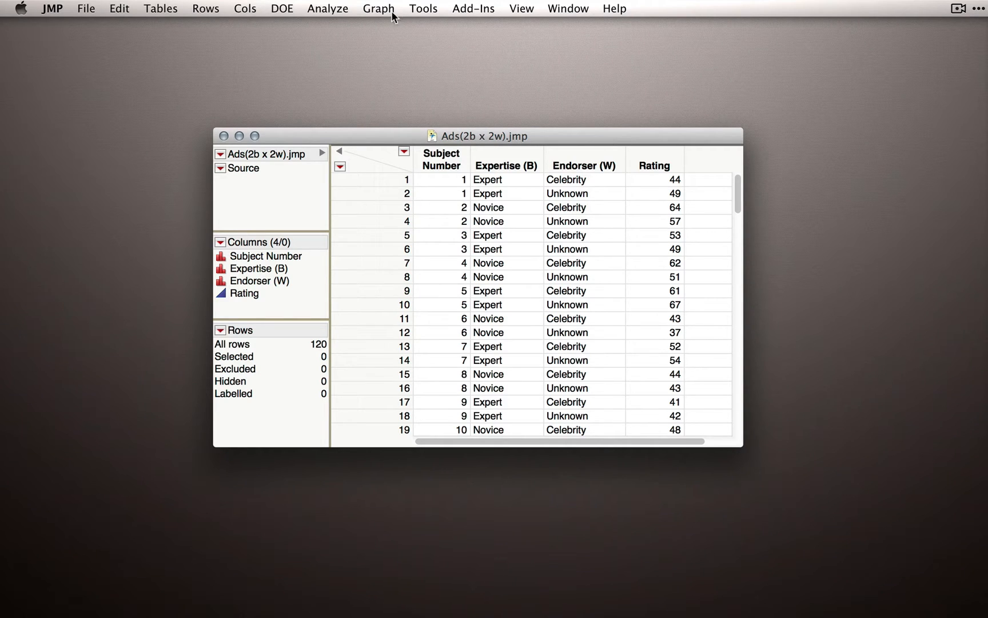
Step: Run Distribution on Subject Number, Expertise, Endorser and Rating as Y columns
left_click(327, 8)
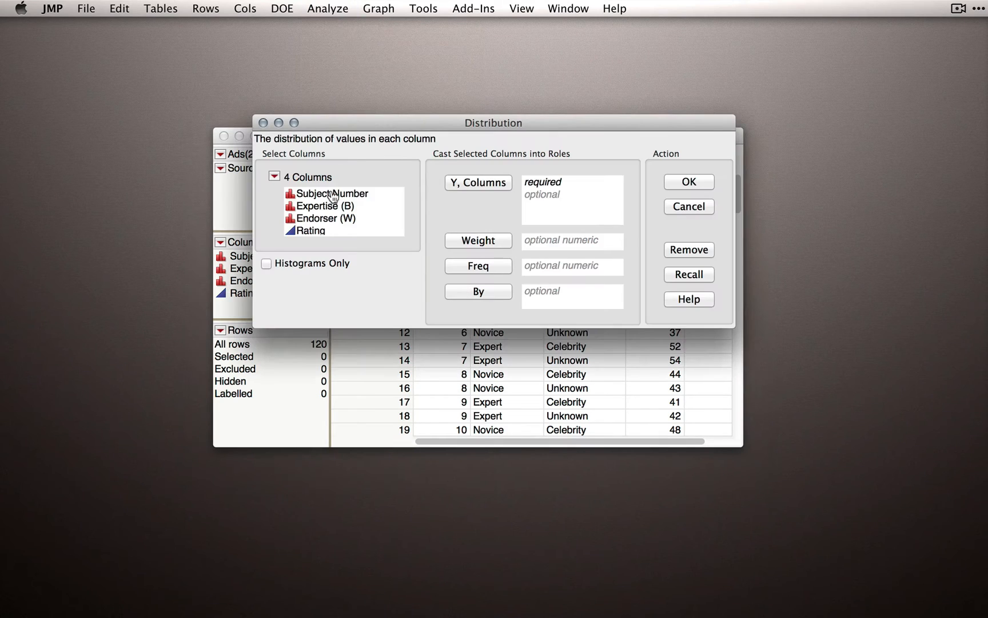
left_click(478, 182)
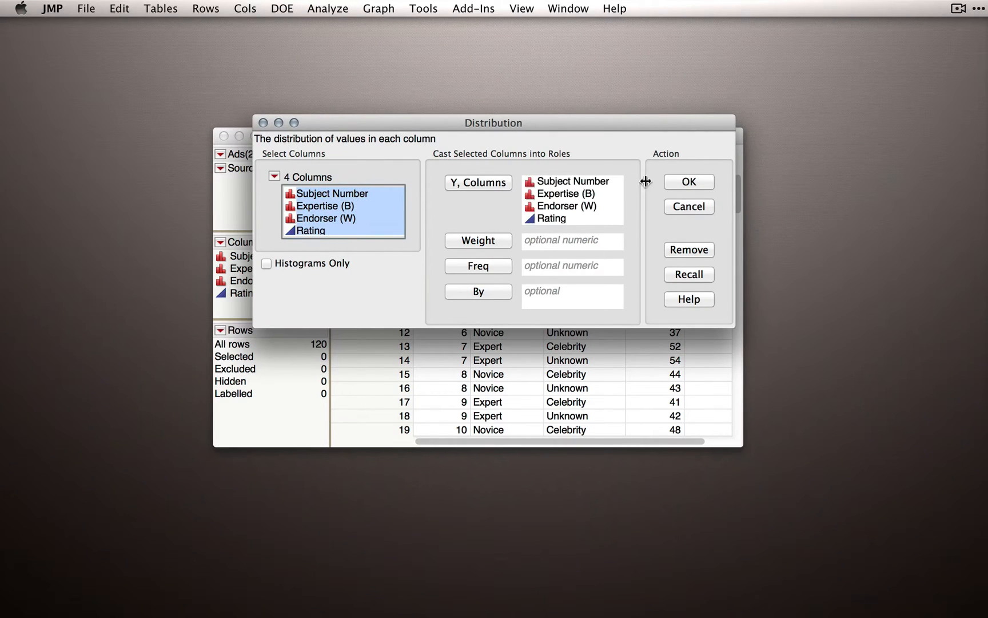
left_click(687, 182)
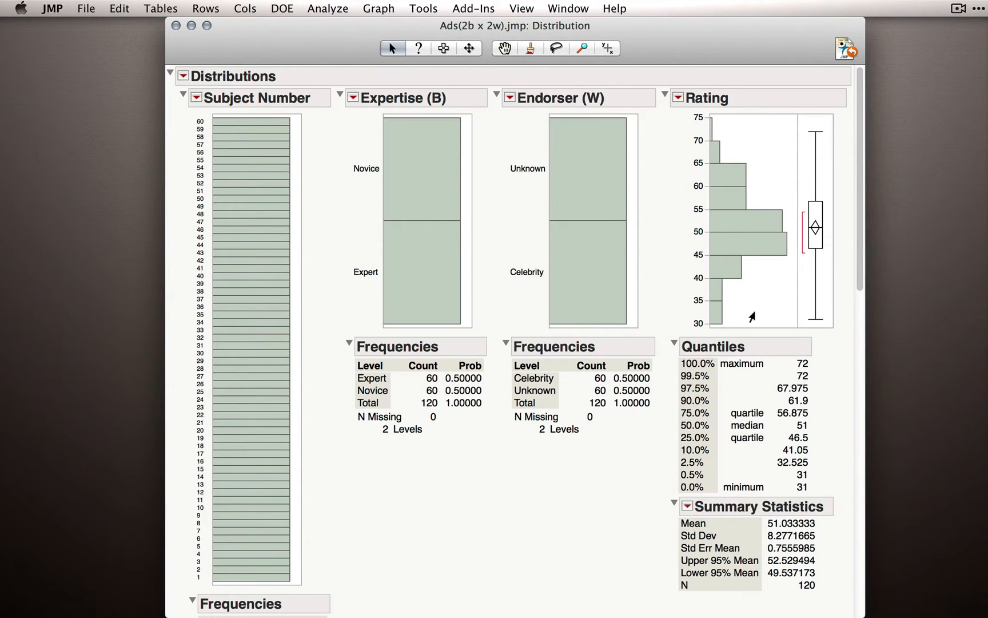
mouse_move(579, 177)
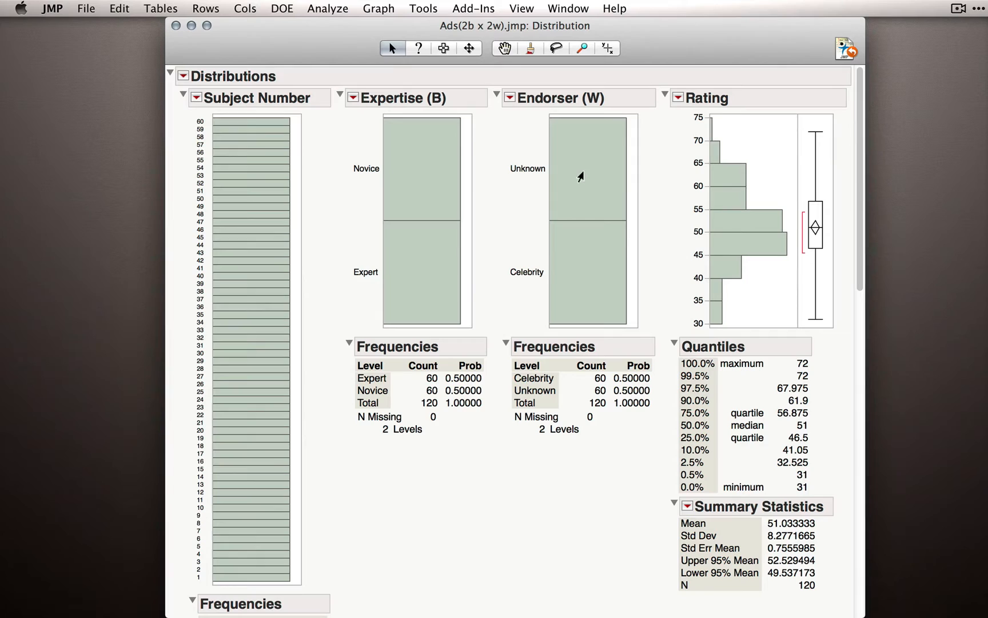
mouse_move(580, 174)
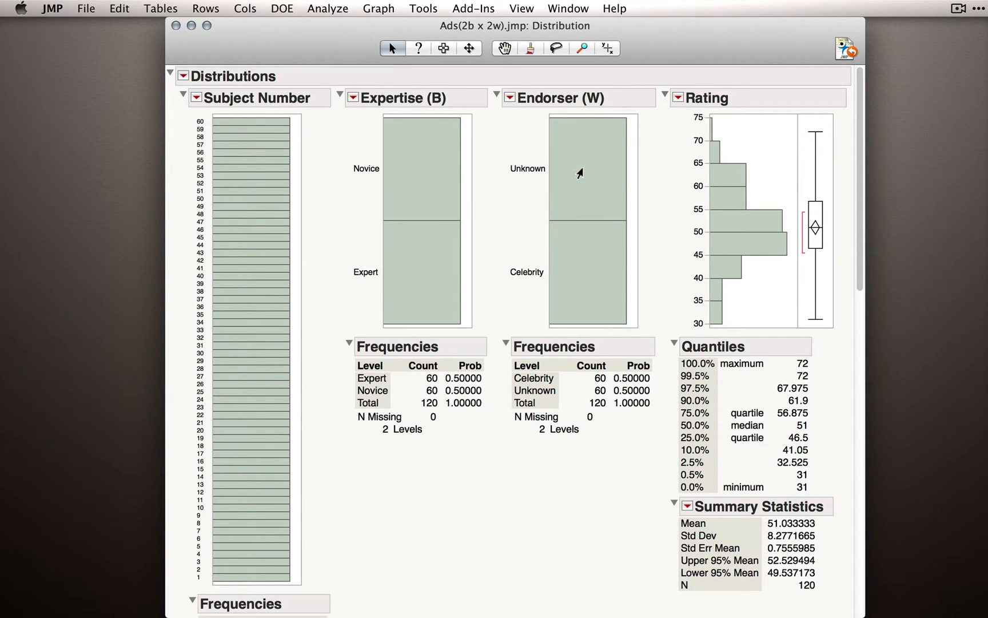
mouse_move(405, 182)
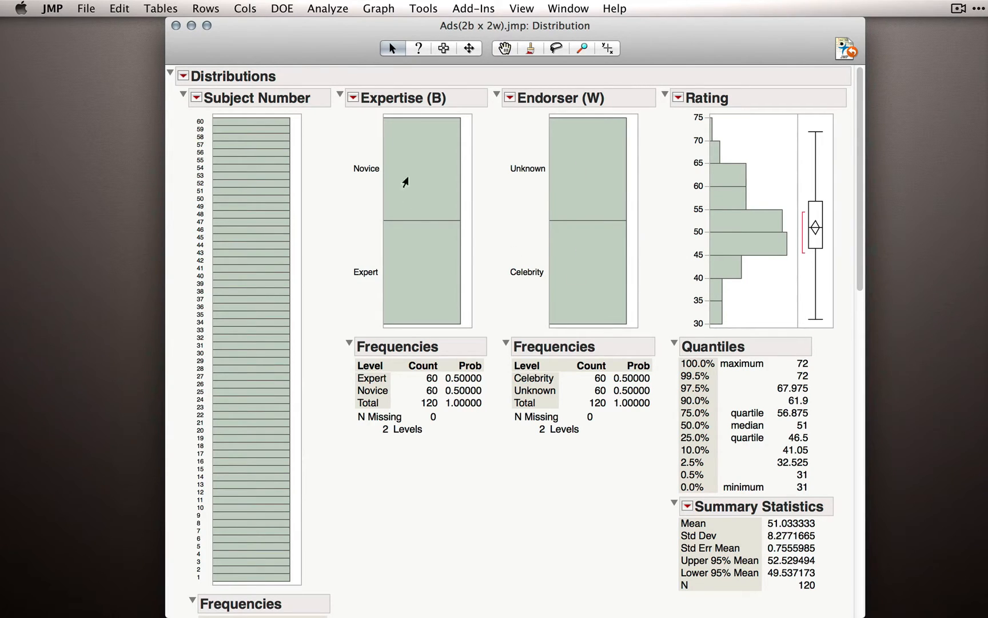
mouse_move(426, 276)
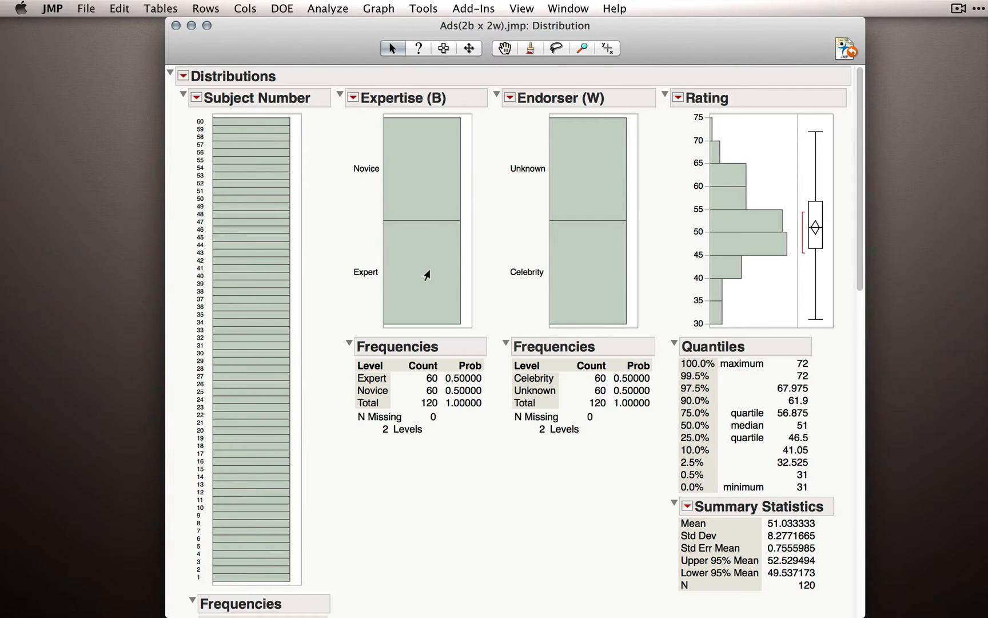
mouse_move(453, 213)
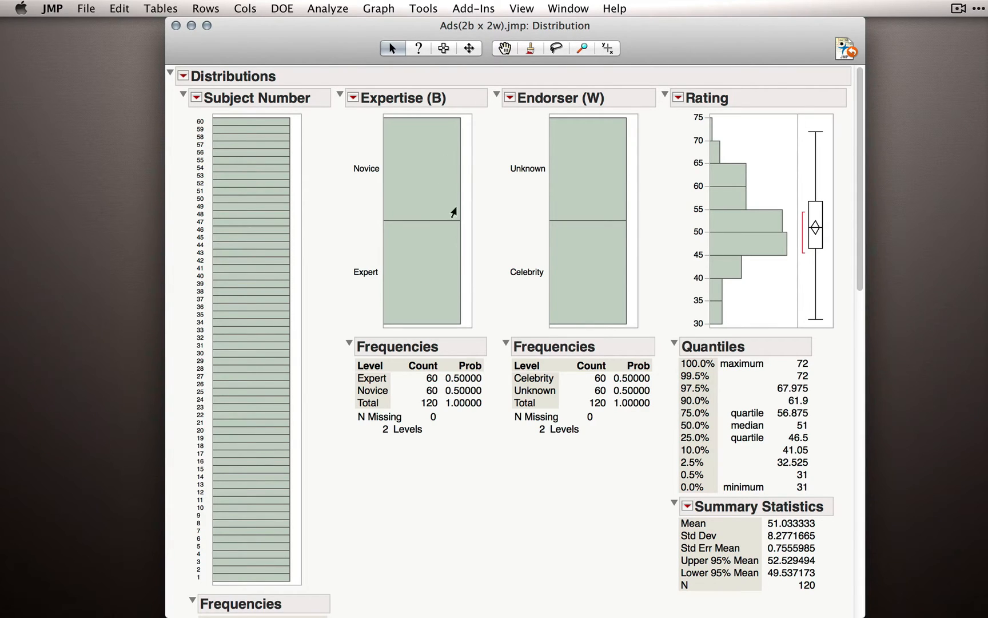
mouse_move(453, 197)
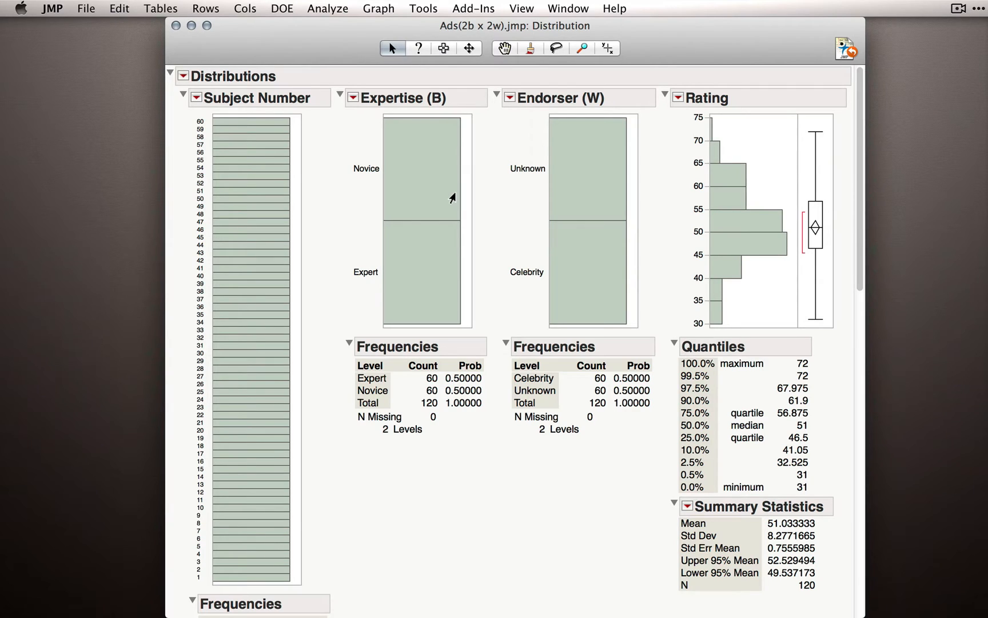
mouse_move(408, 266)
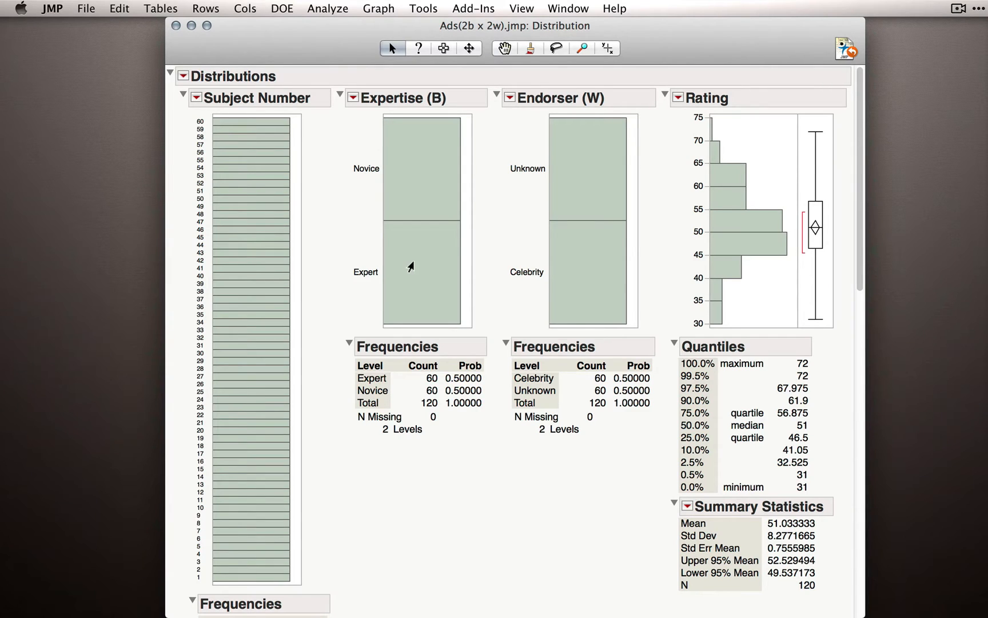
mouse_move(583, 197)
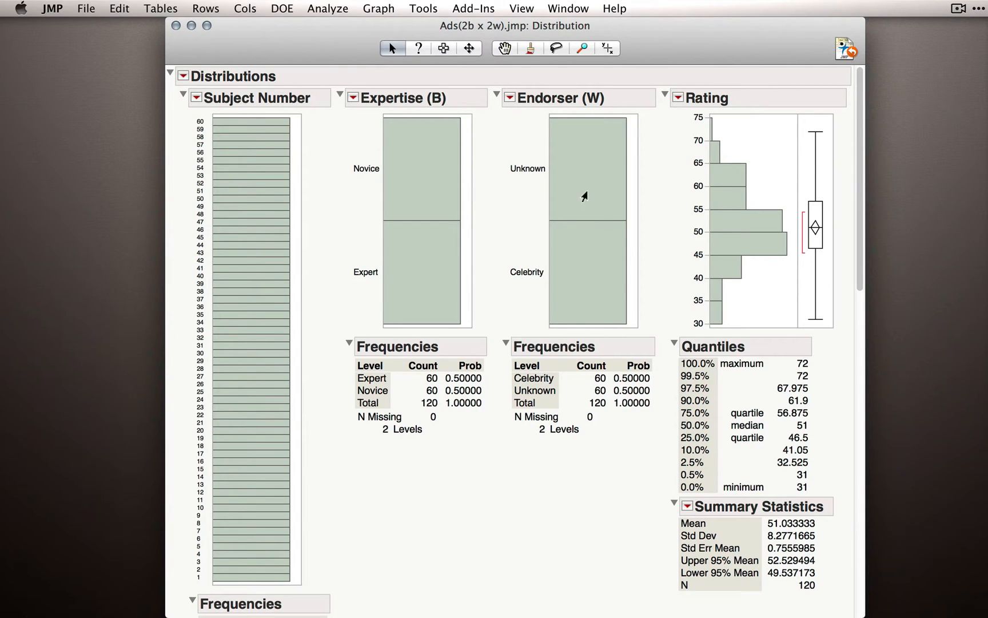
left_click(585, 170)
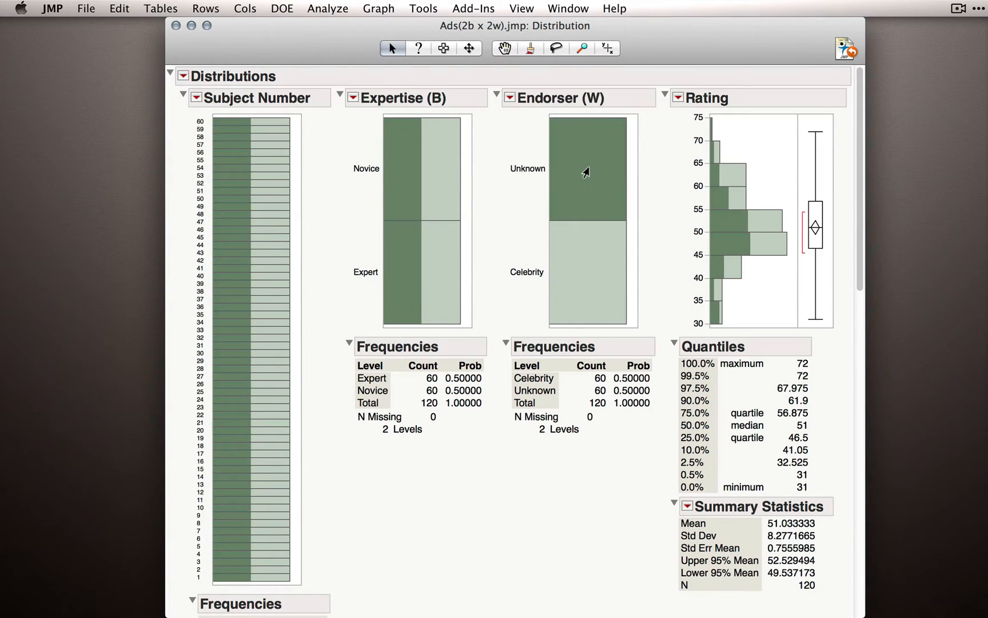
mouse_move(584, 252)
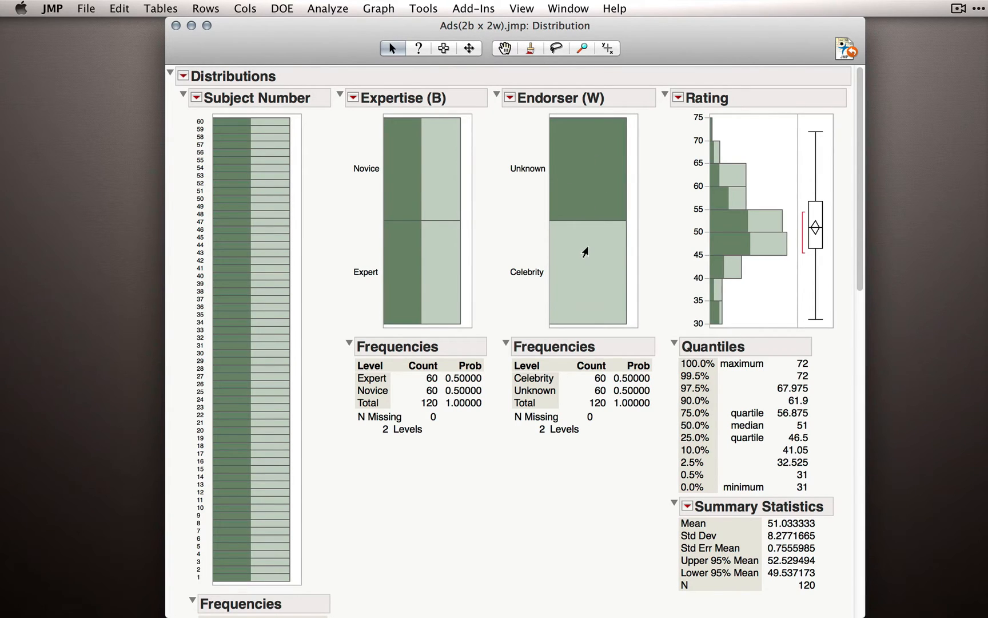
mouse_move(572, 164)
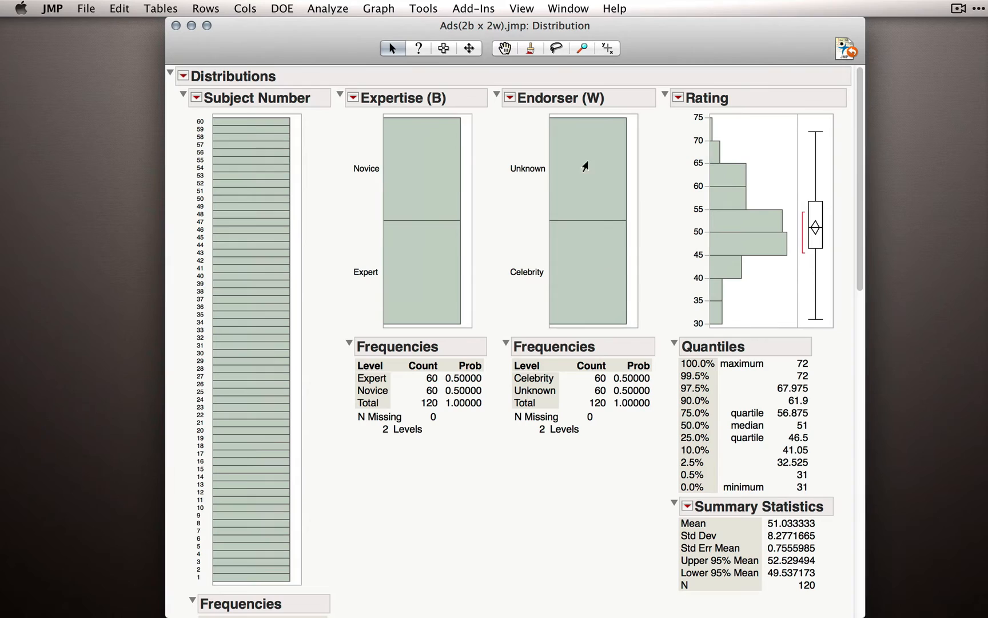
mouse_move(608, 163)
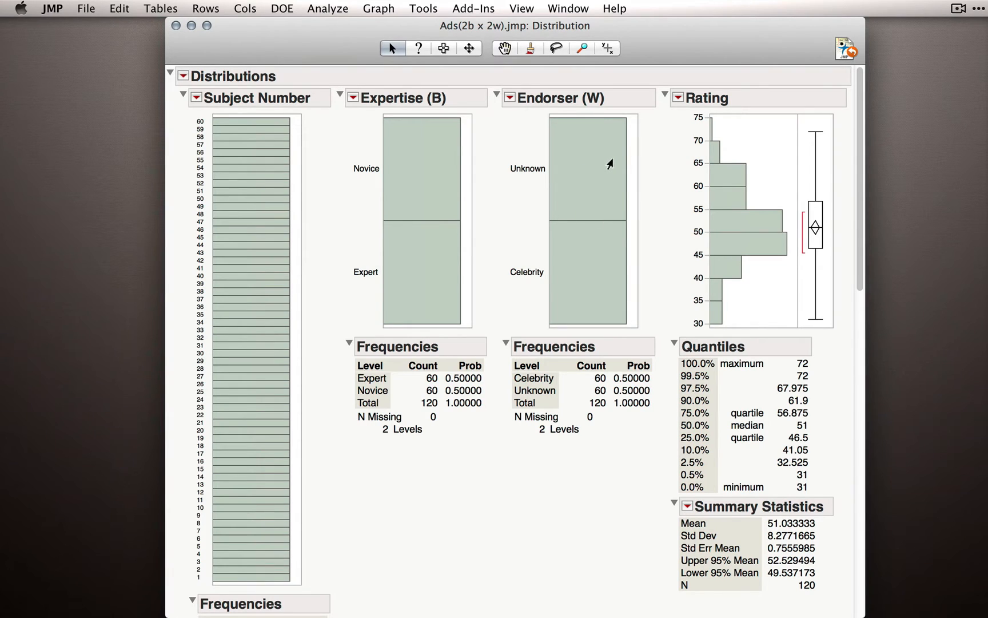
mouse_move(595, 273)
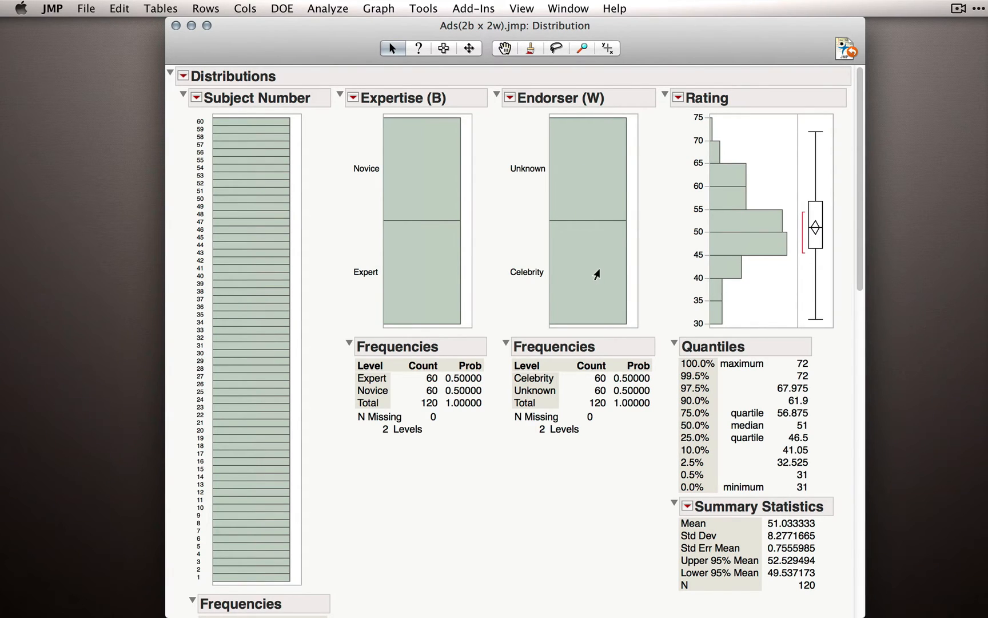
mouse_move(402, 185)
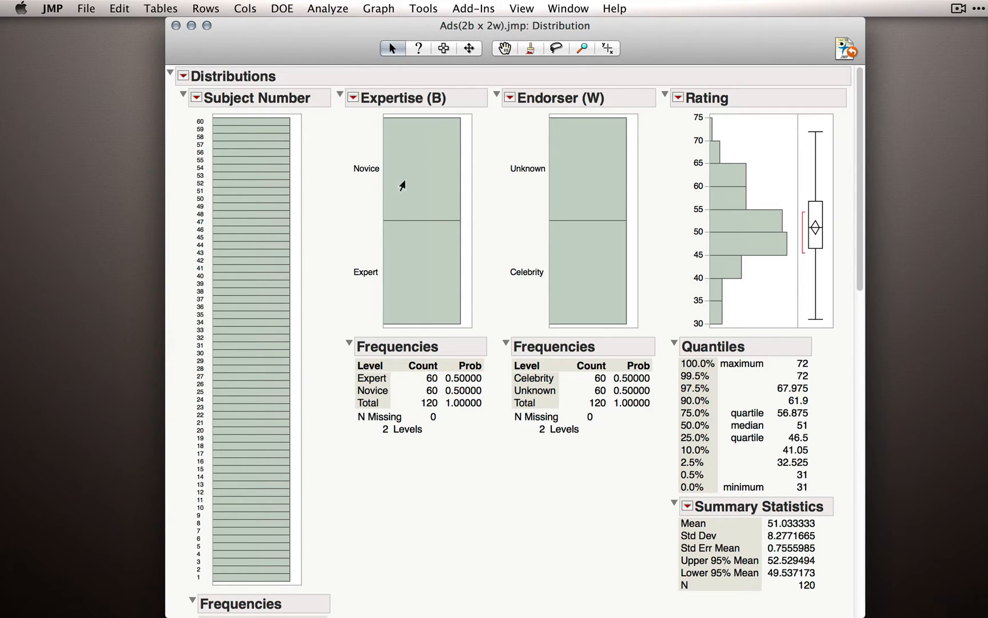
mouse_move(418, 178)
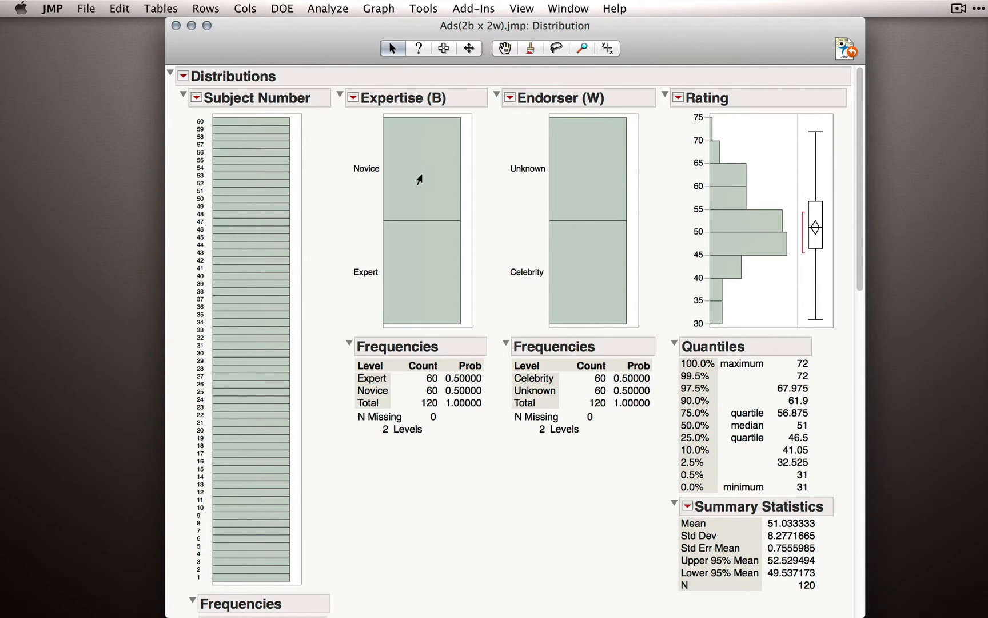
Step: Highlight Novice, then Expert, then Novice rows again via the Expertise bars
left_click(284, 143)
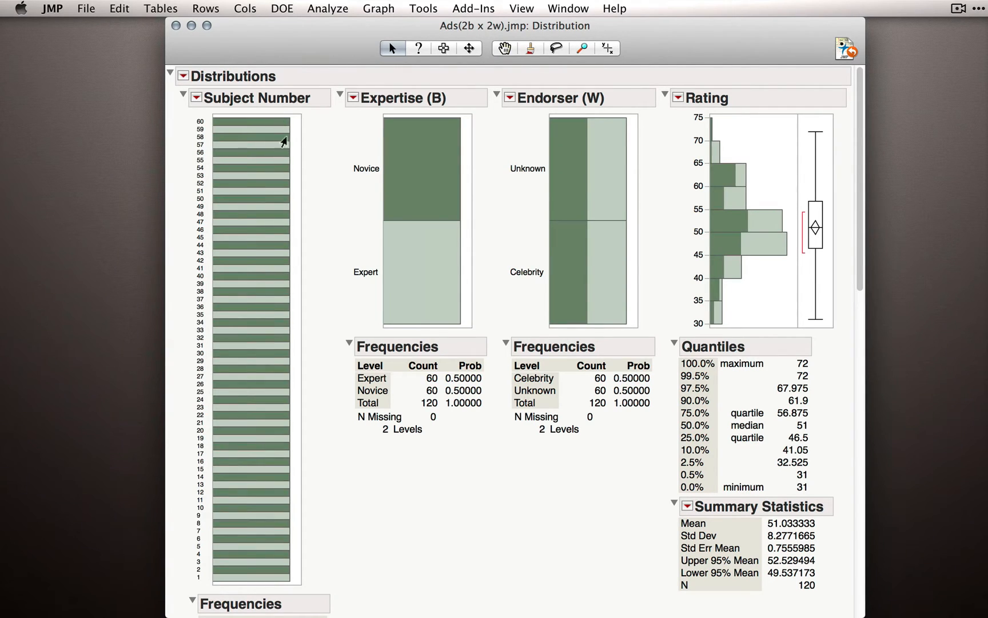
mouse_move(391, 174)
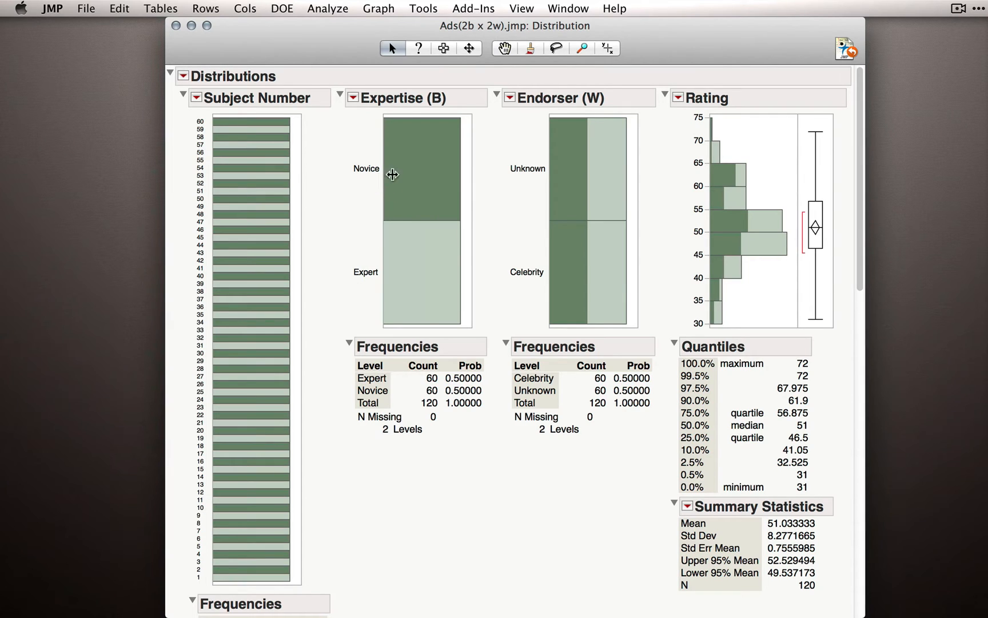
mouse_move(421, 275)
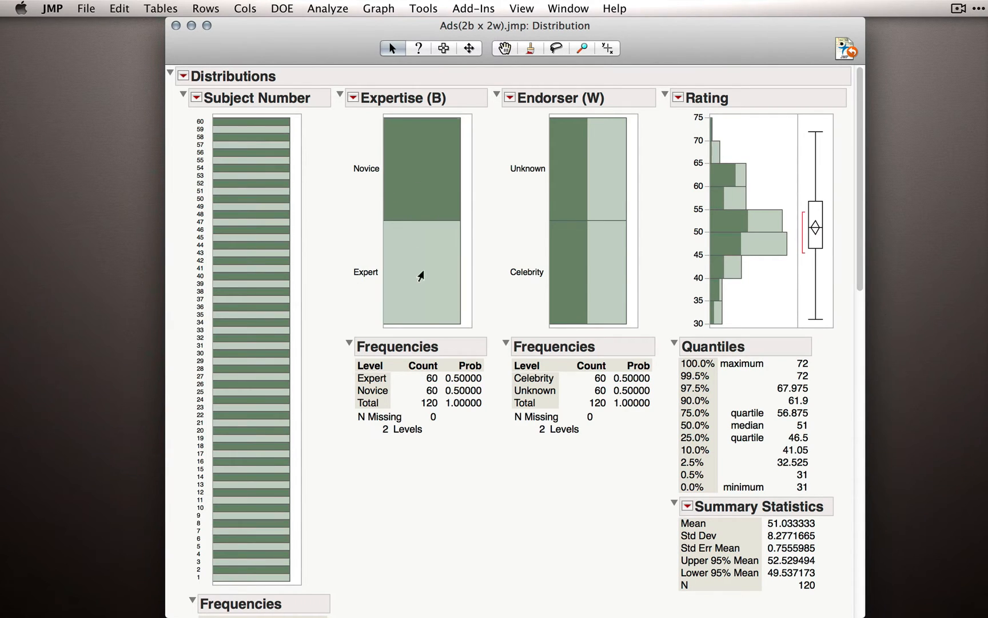
left_click(420, 271)
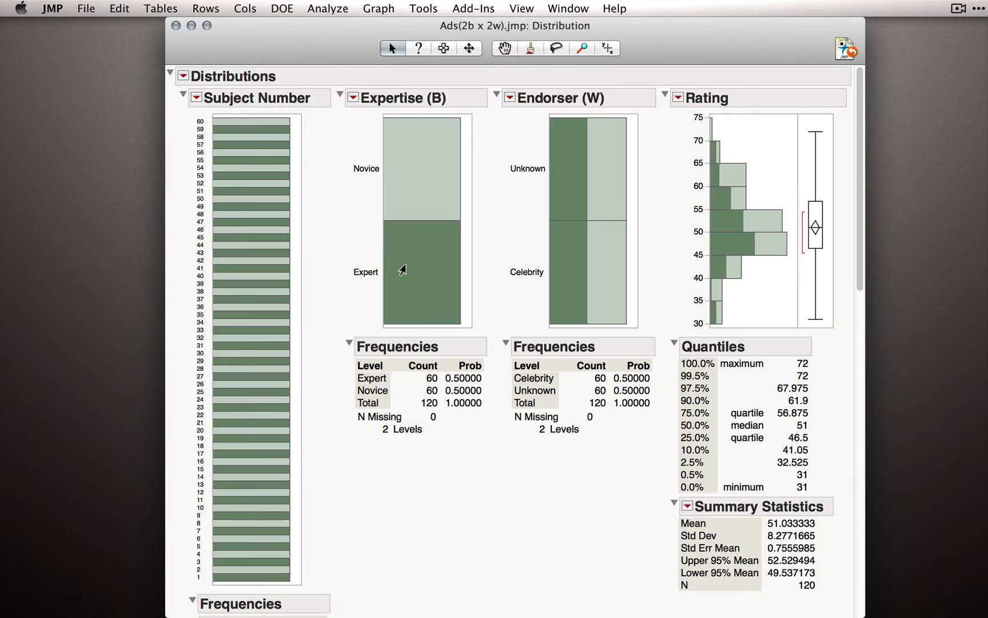
left_click(421, 161)
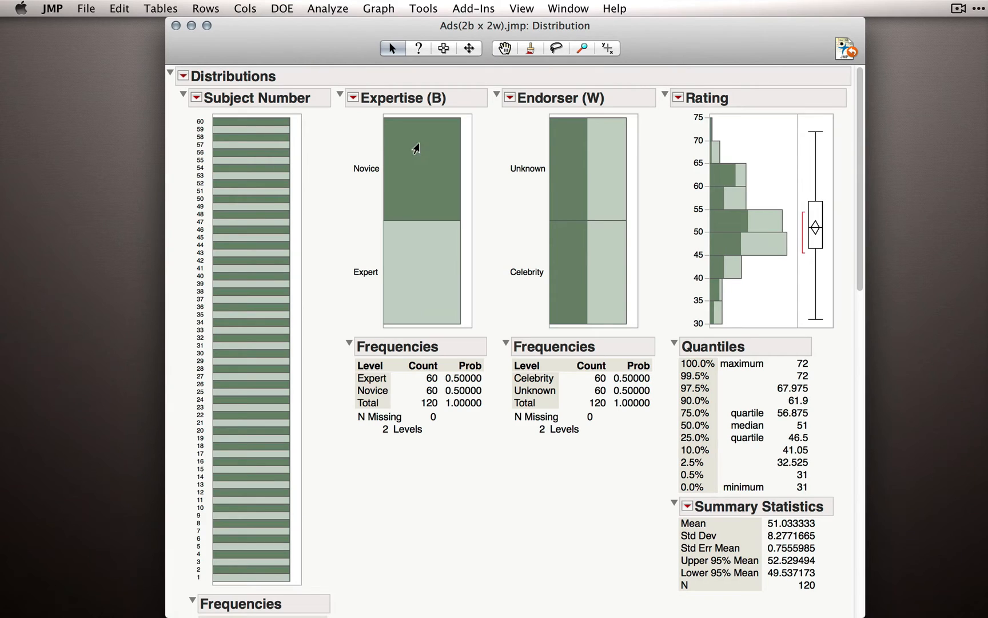
mouse_move(588, 172)
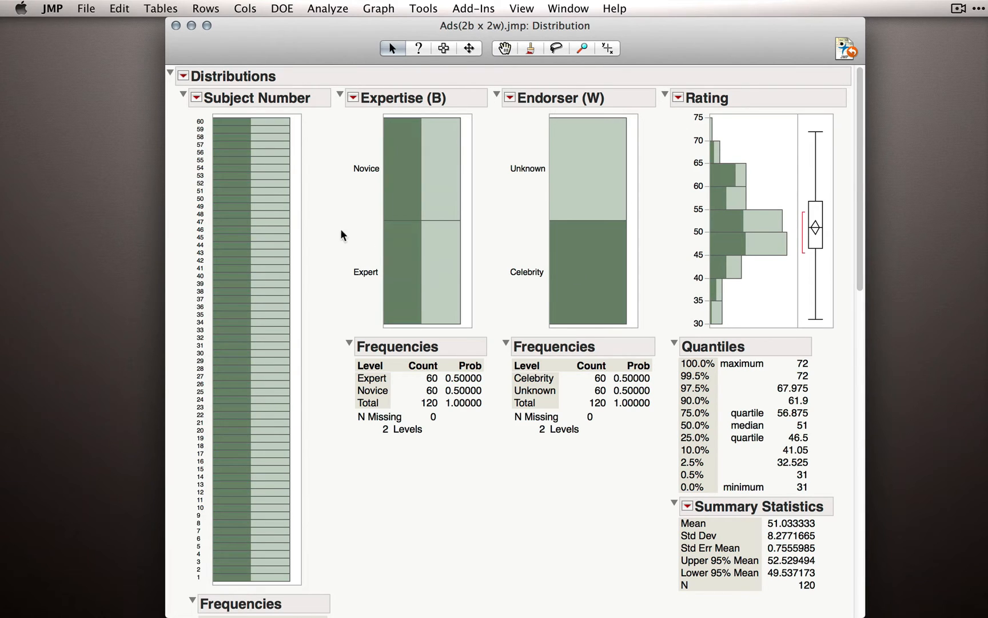
mouse_move(579, 173)
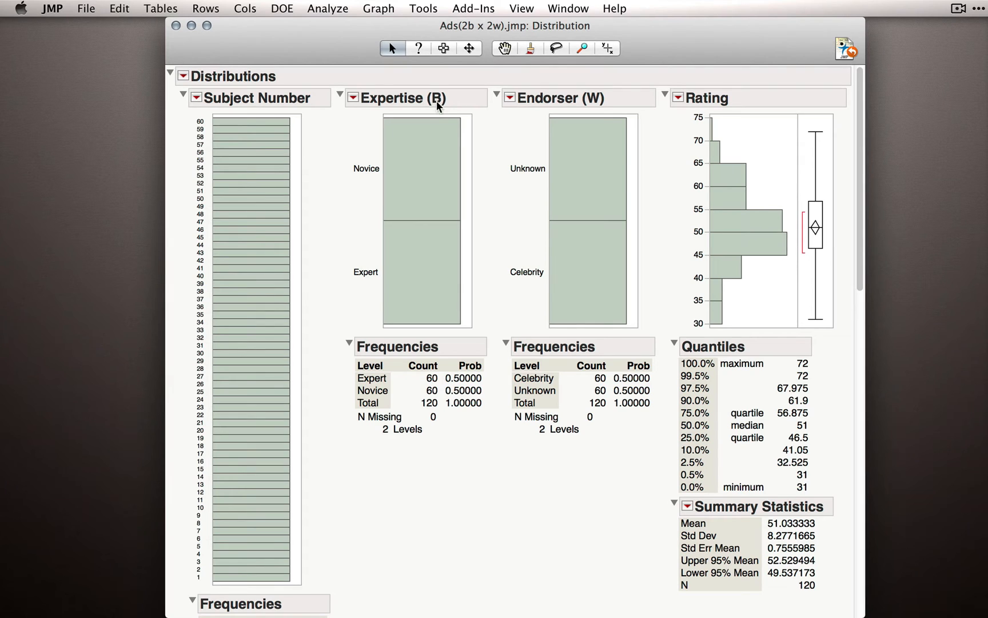
mouse_move(182, 29)
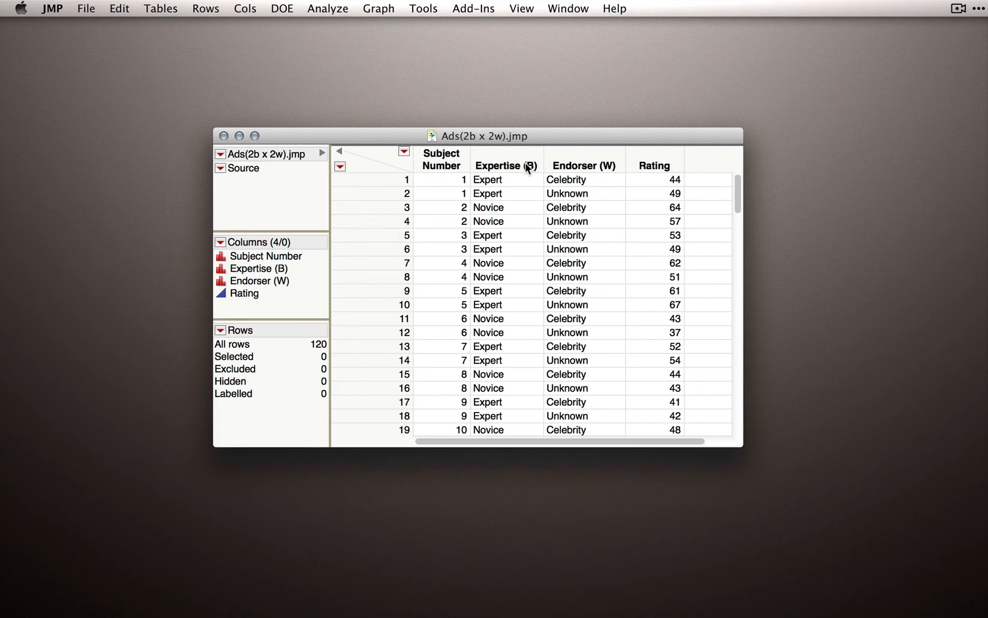
mouse_move(610, 171)
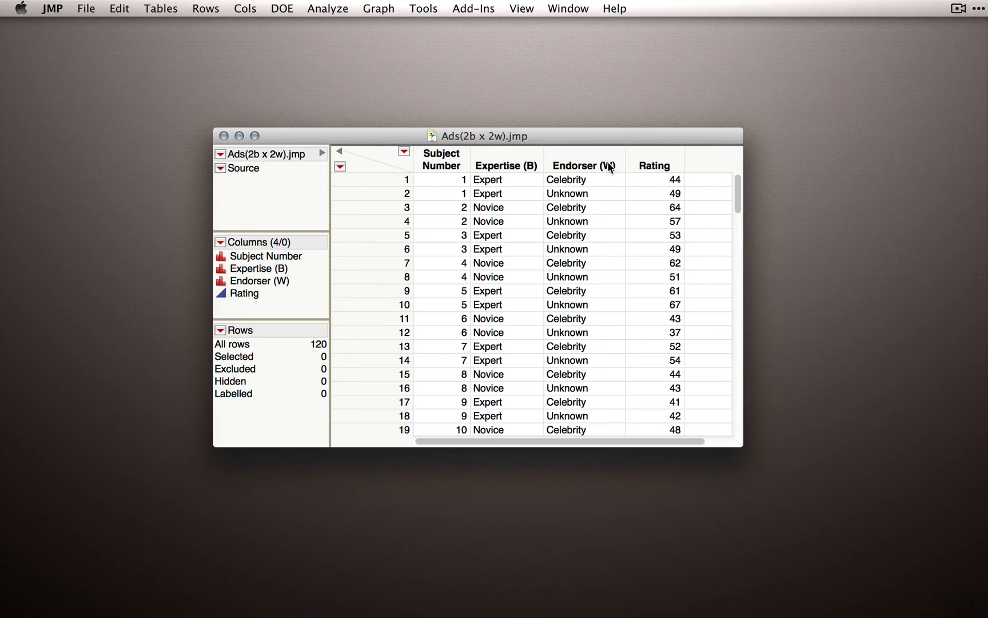
mouse_move(607, 169)
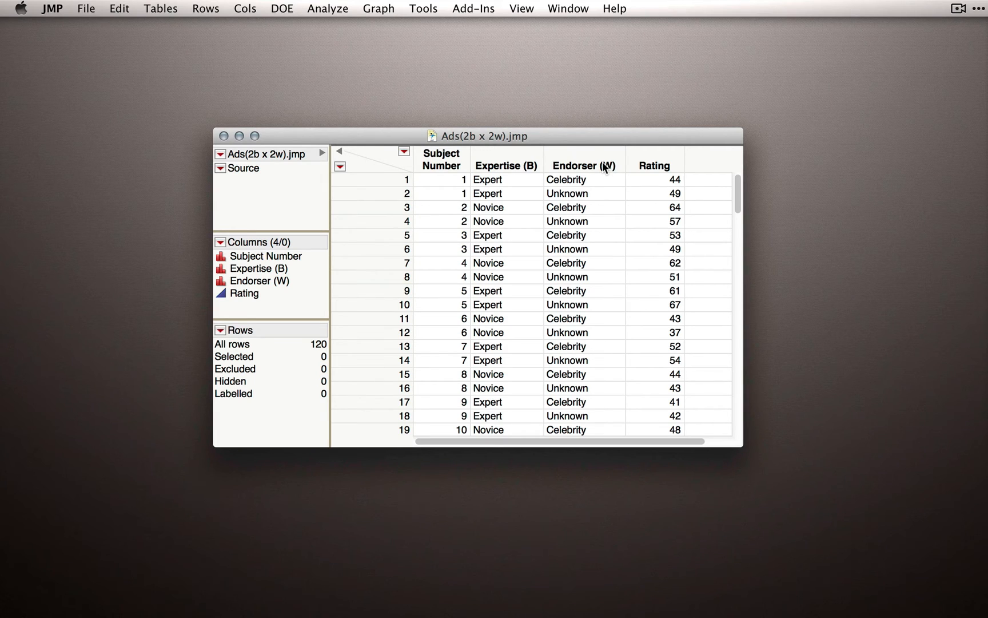
mouse_move(511, 175)
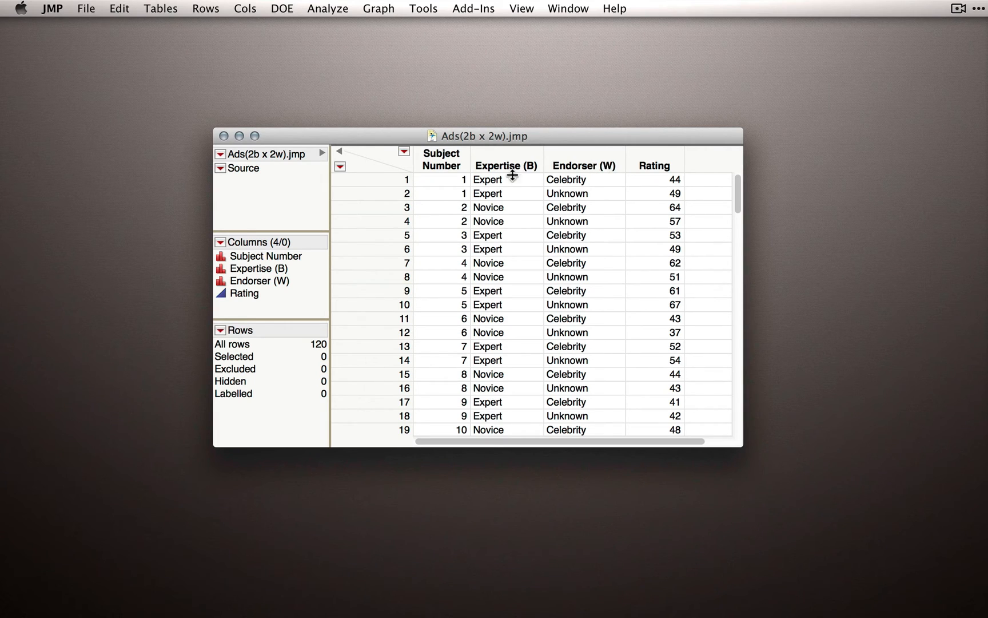
mouse_move(572, 294)
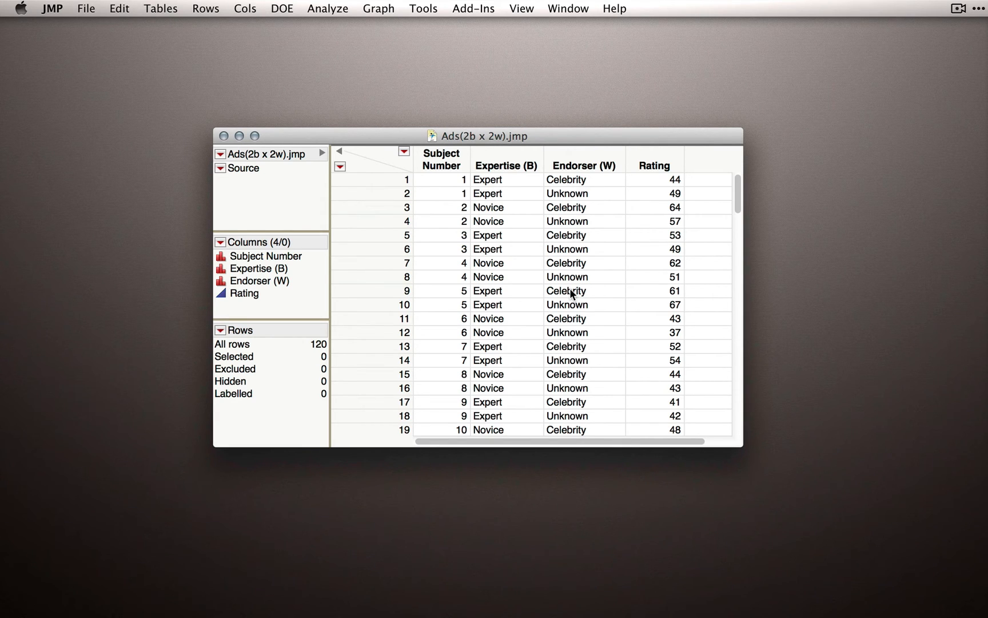
left_click(473, 8)
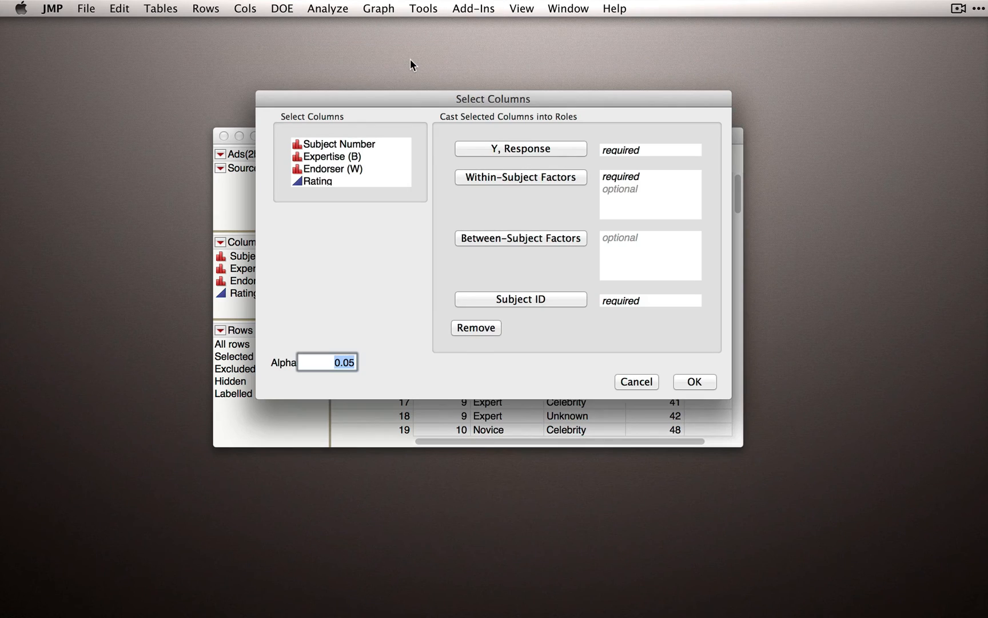
Step: Cast Rating as response, Endorser as within-subject and Expertise as between-subject factor
left_click(317, 181)
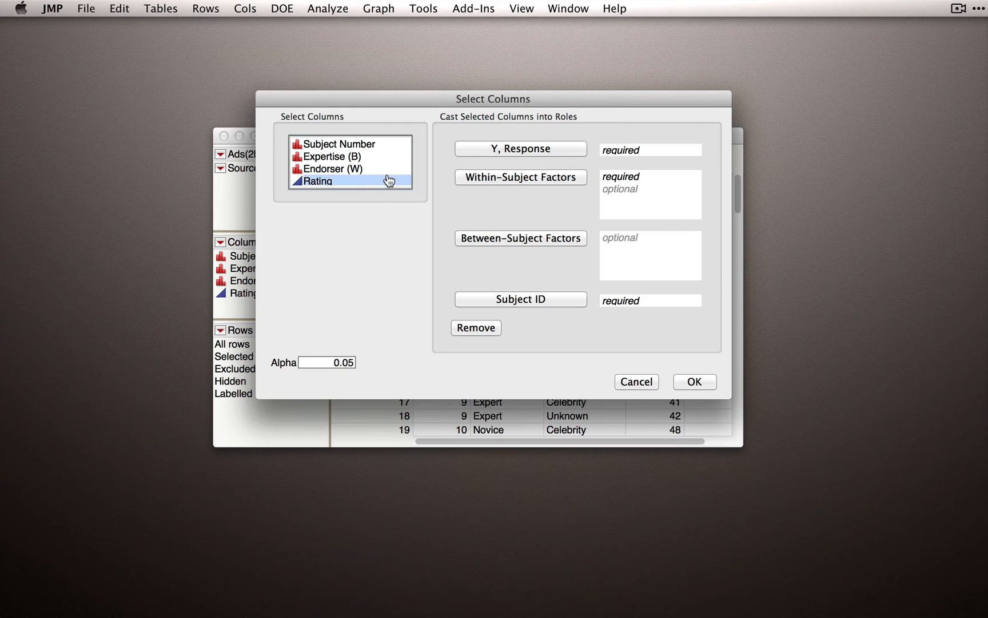
left_click(521, 149)
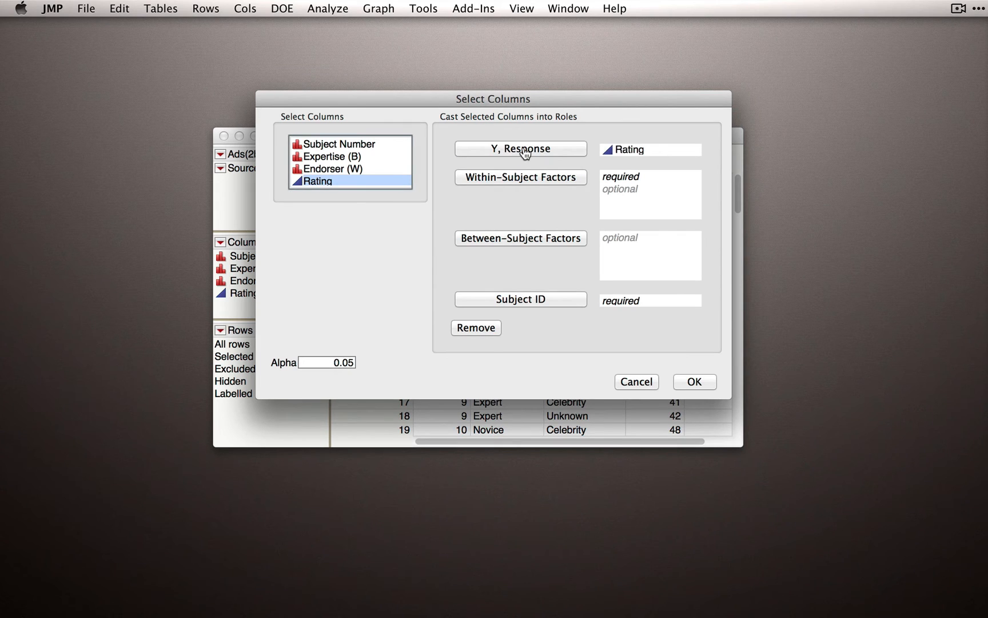
mouse_move(536, 184)
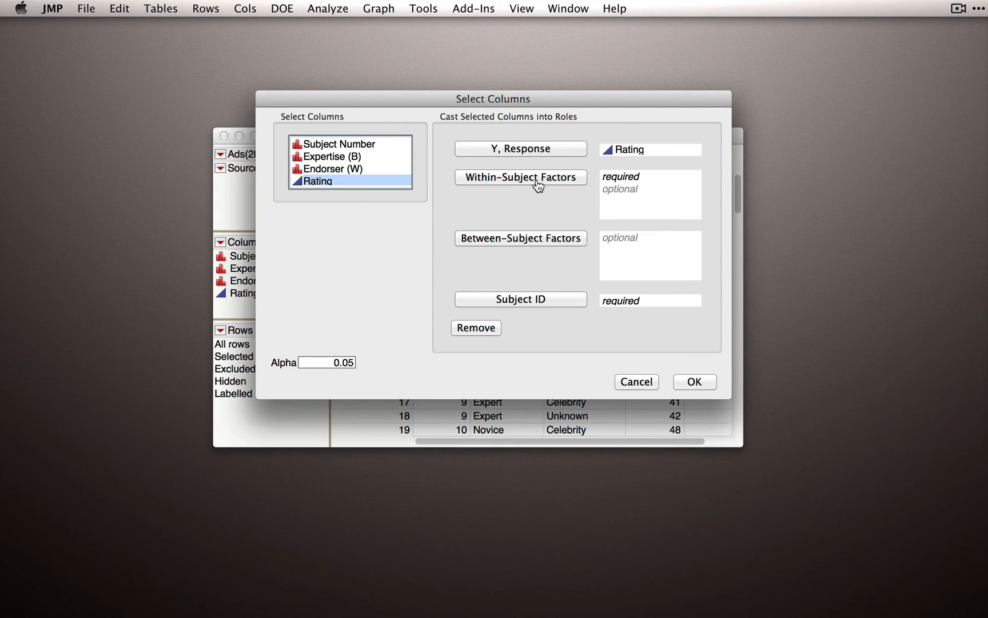
left_click(331, 168)
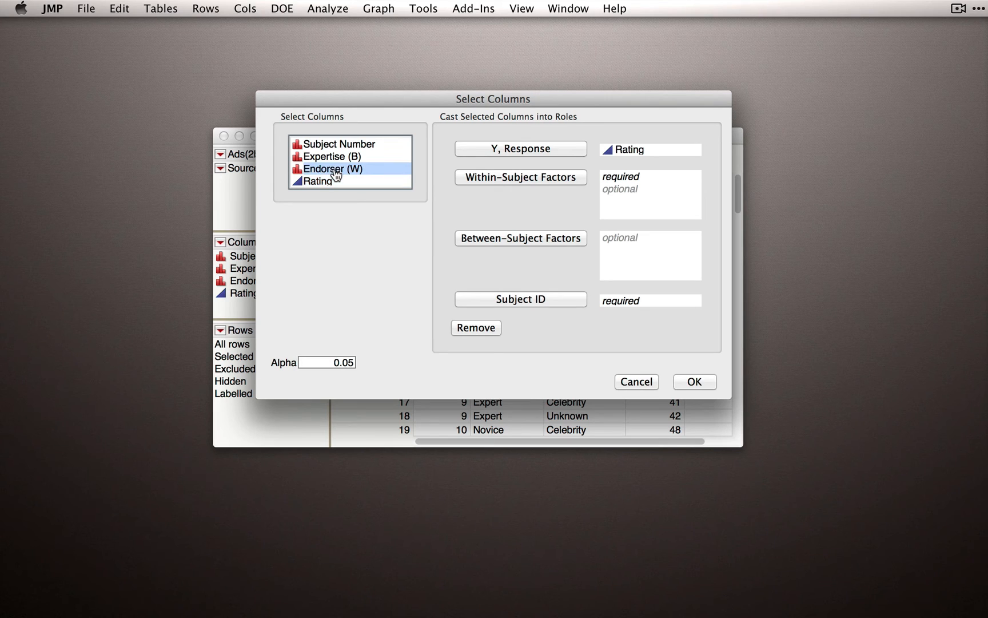
left_click(520, 177)
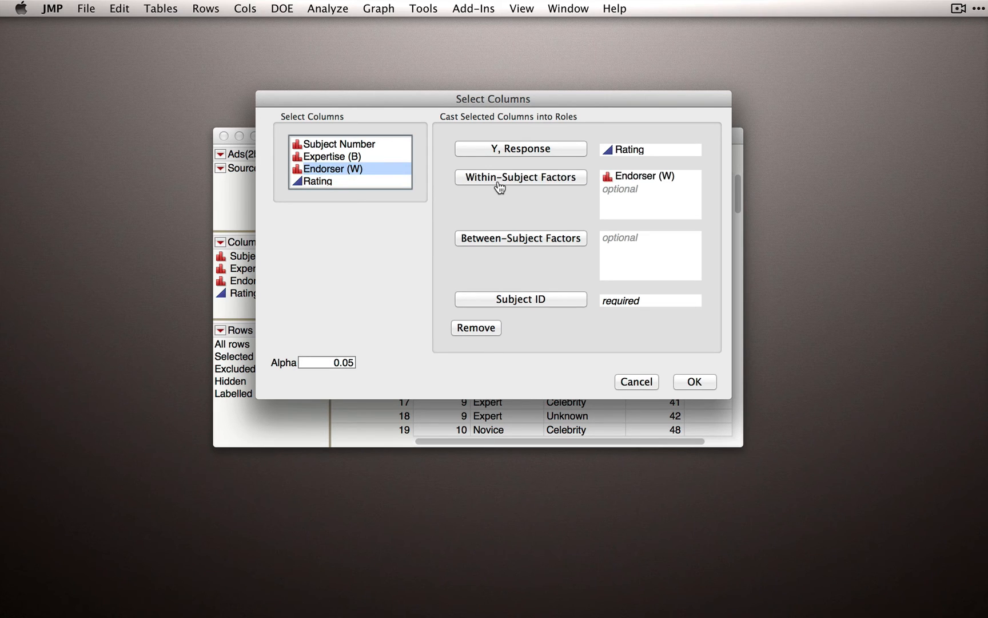
mouse_move(489, 241)
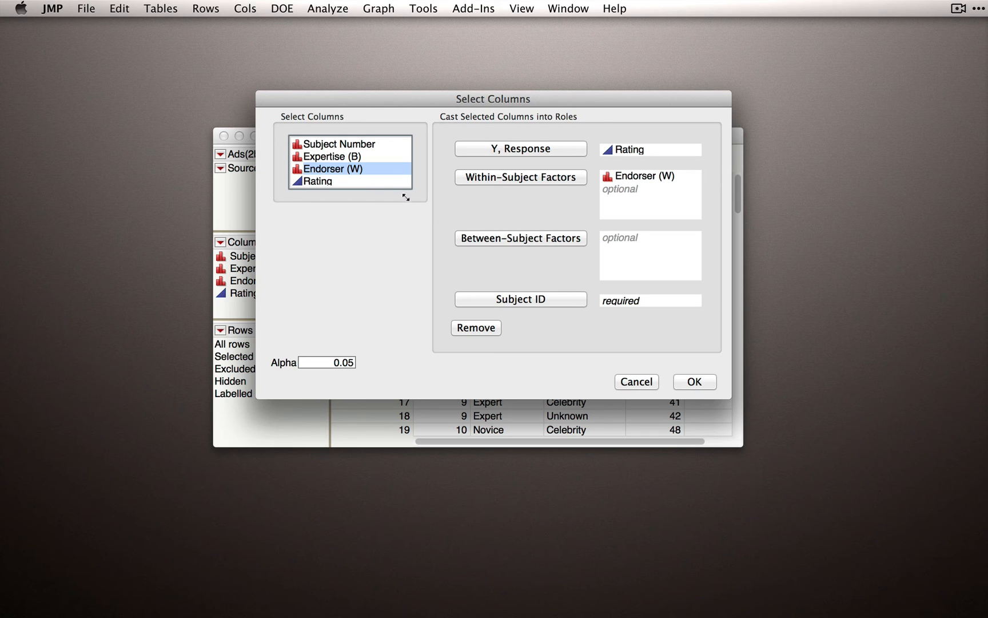
left_click(334, 156)
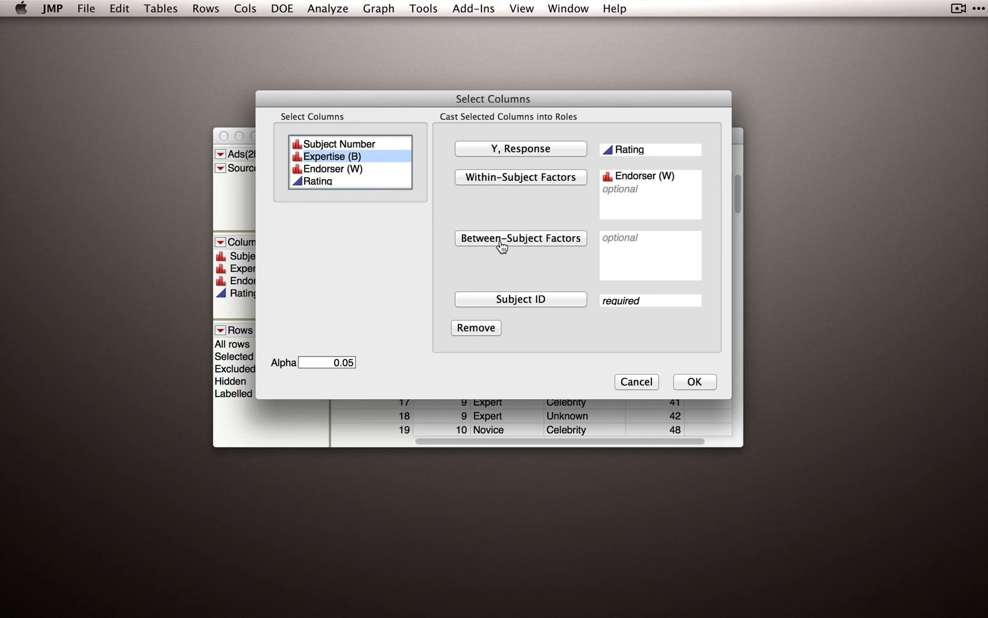
left_click(520, 238)
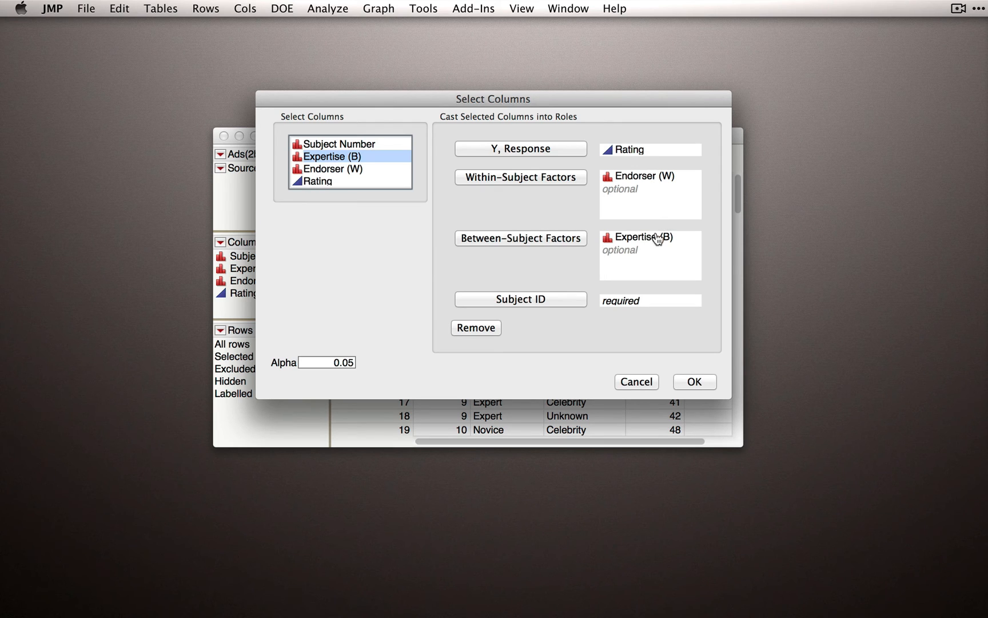
mouse_move(653, 261)
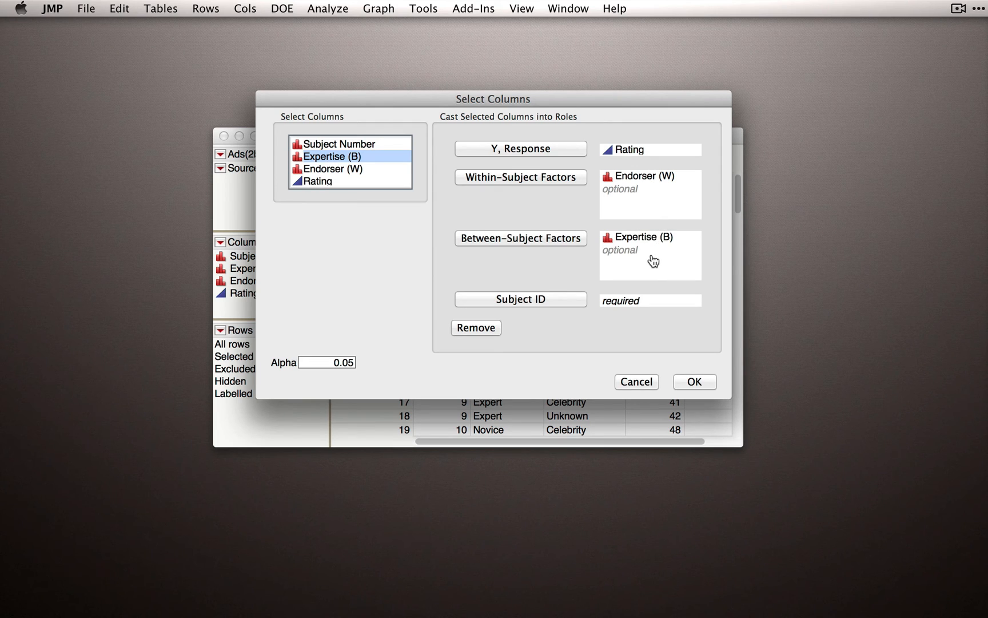
mouse_move(655, 251)
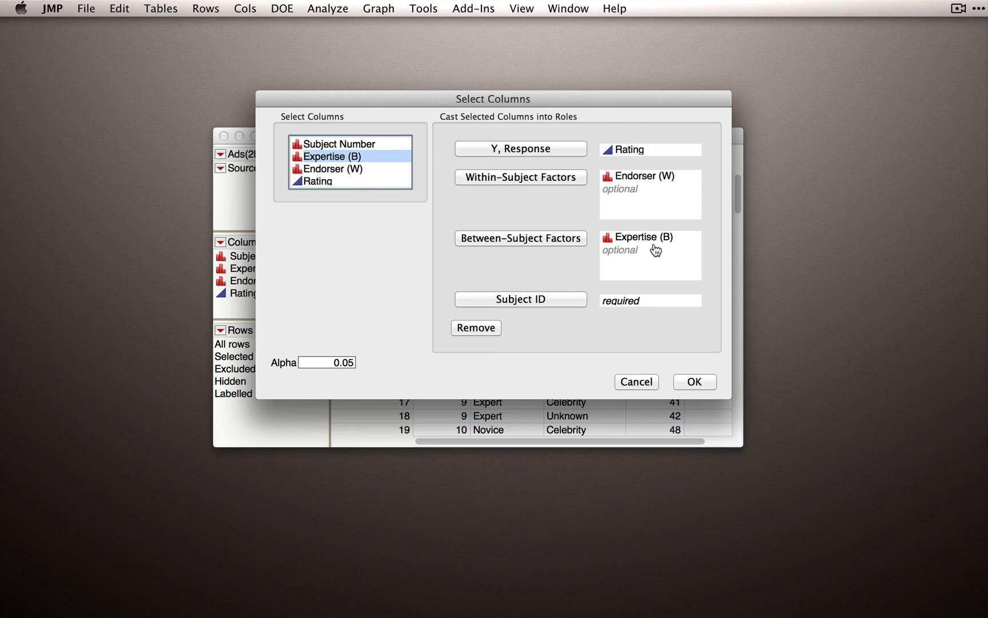
mouse_move(693, 189)
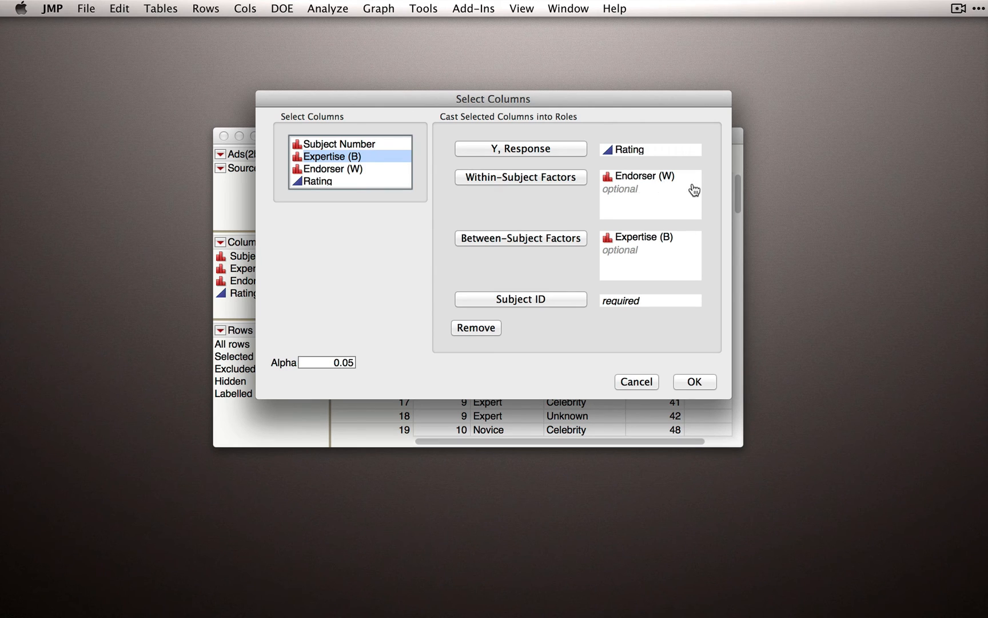
mouse_move(683, 255)
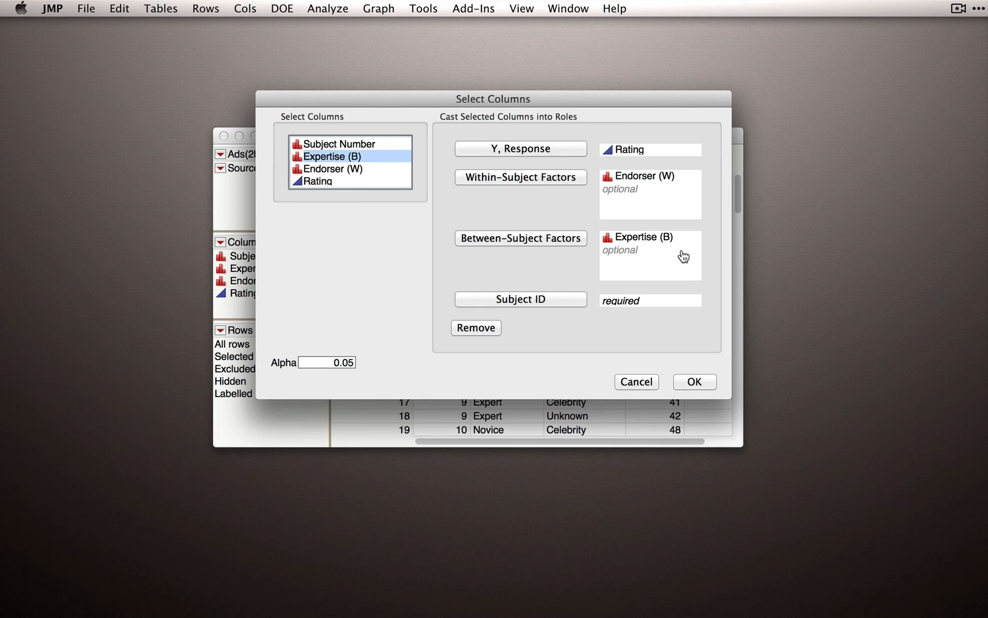
mouse_move(683, 254)
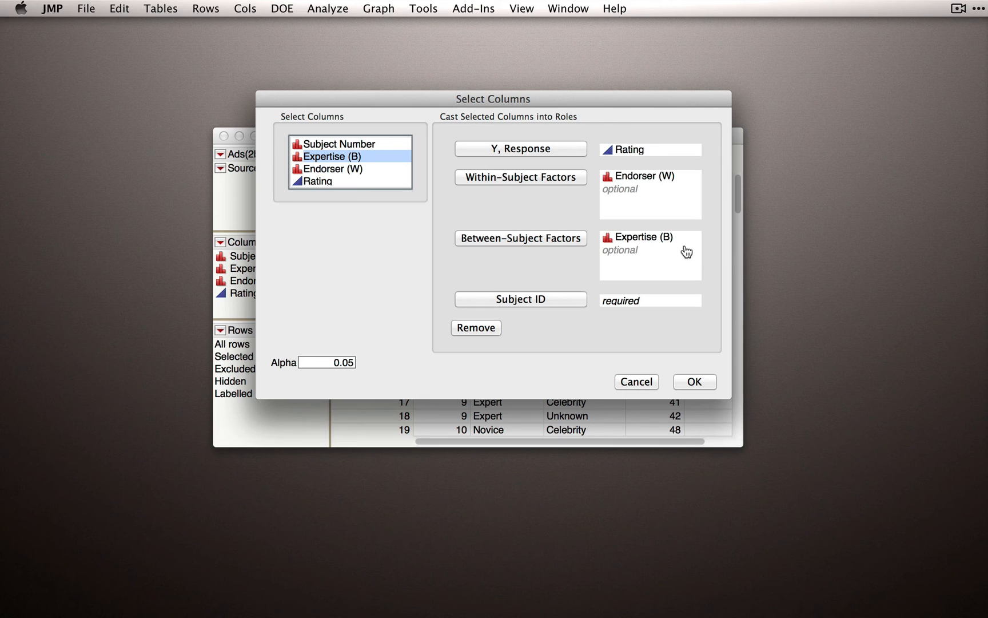
mouse_move(670, 205)
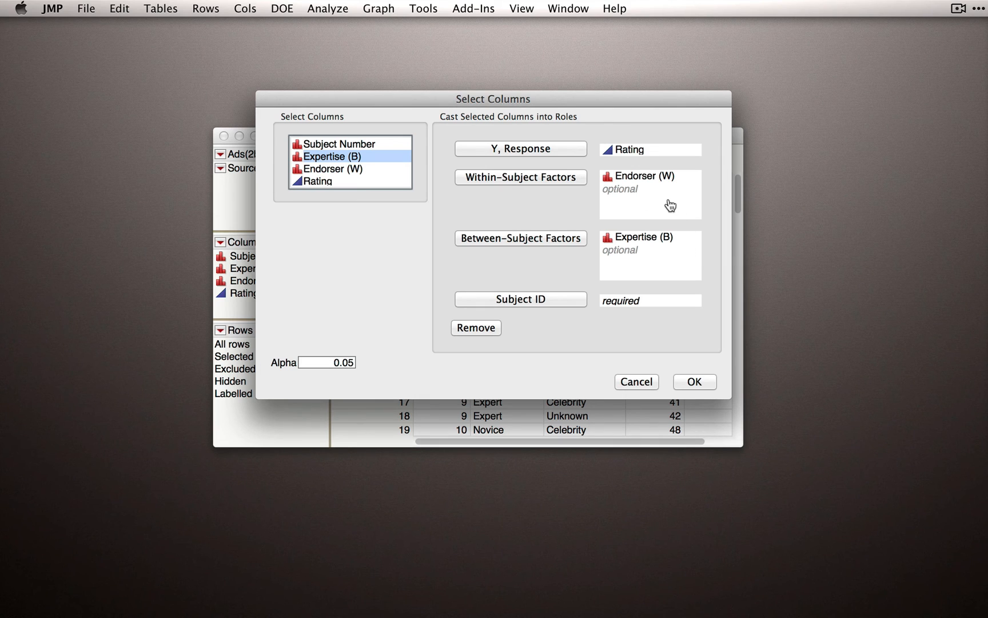
mouse_move(670, 209)
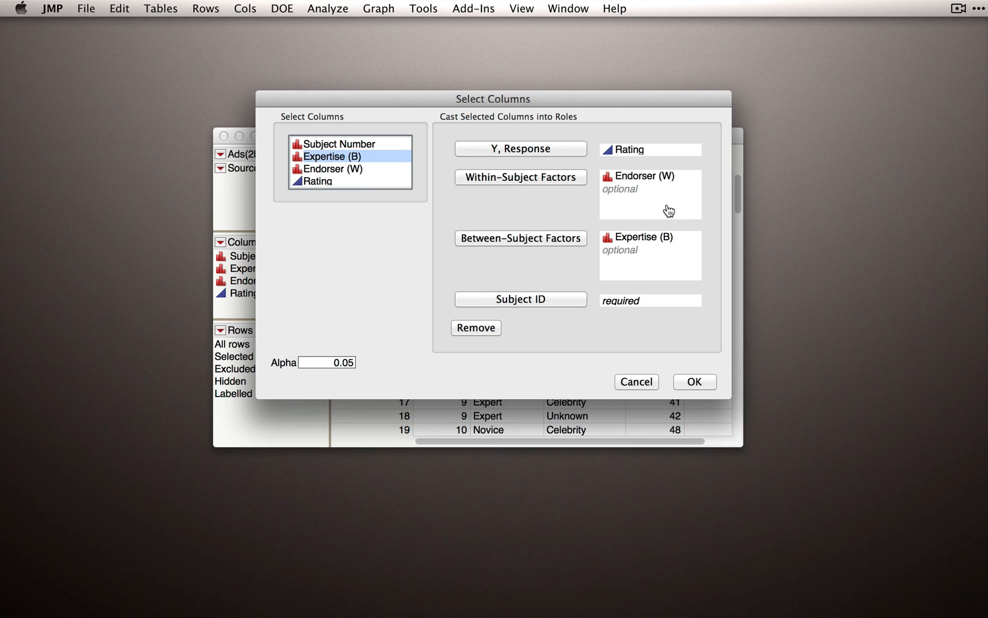
mouse_move(657, 194)
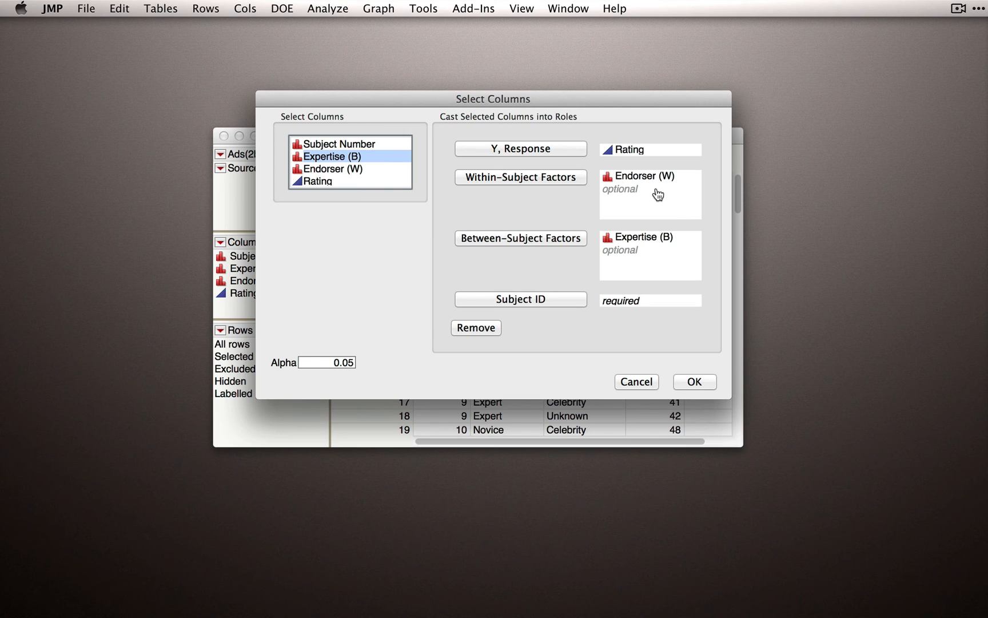
mouse_move(660, 195)
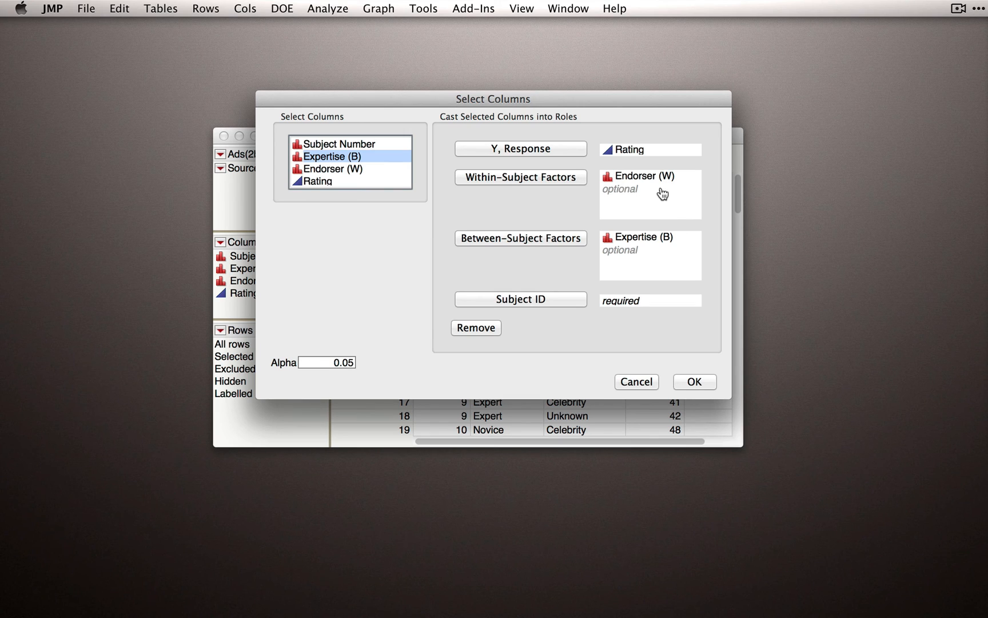
mouse_move(677, 264)
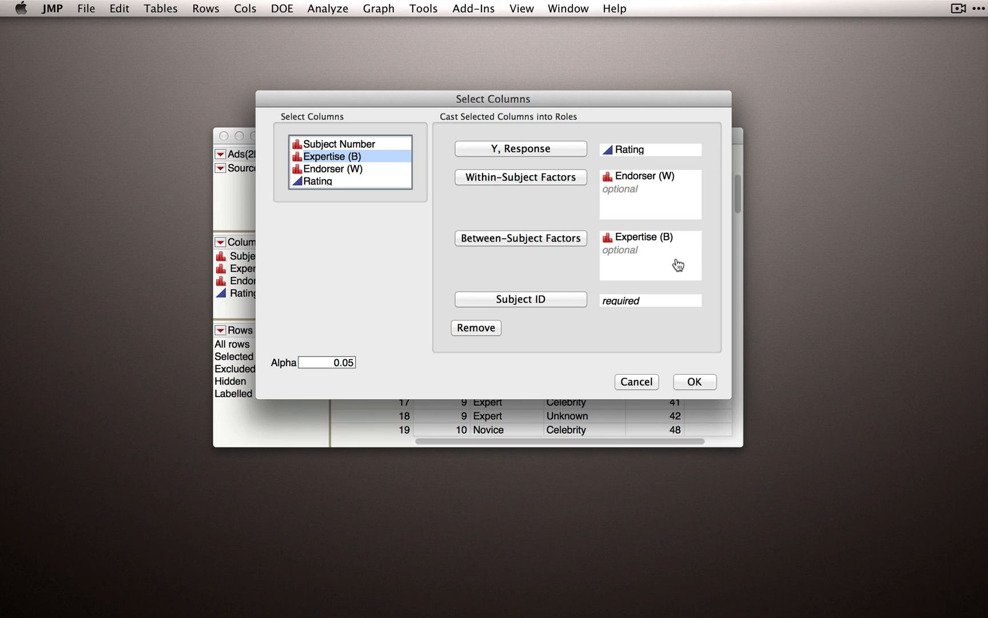
mouse_move(565, 308)
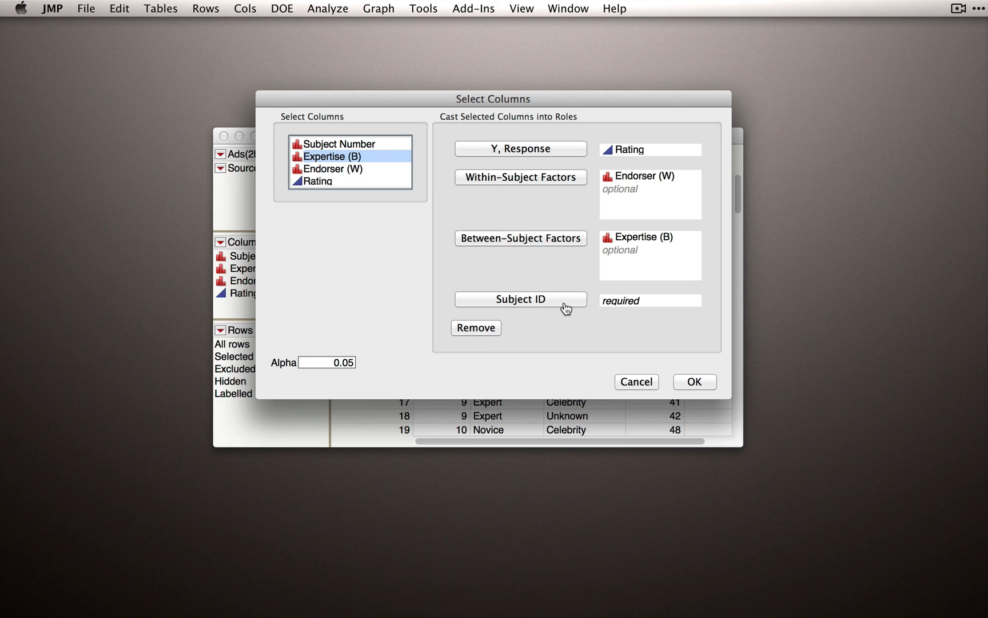
Step: Assign Subject Number as Subject ID and run the Fit Least Squares report
left_click(341, 145)
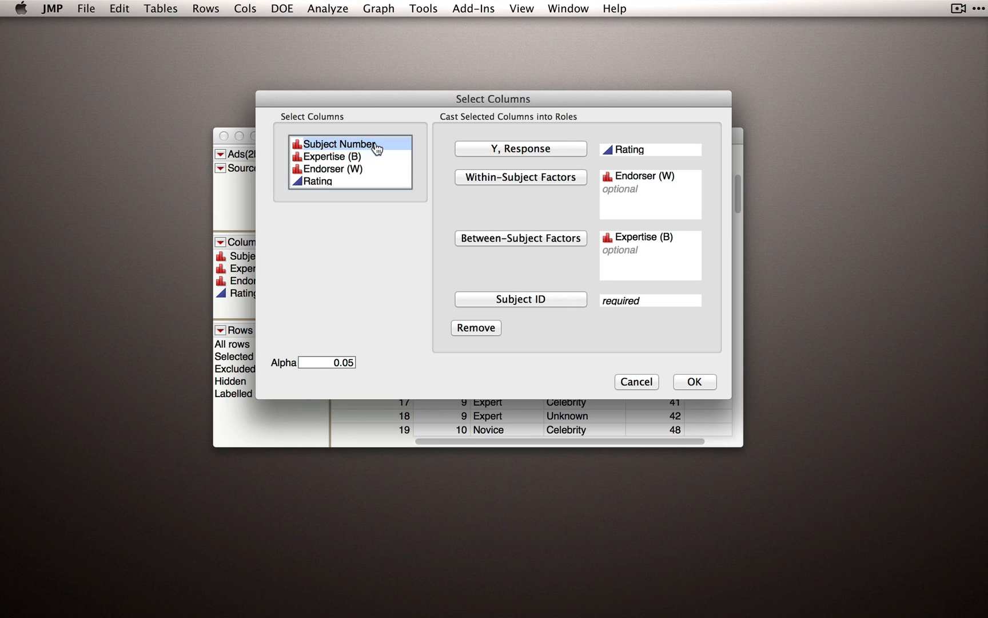
left_click(521, 298)
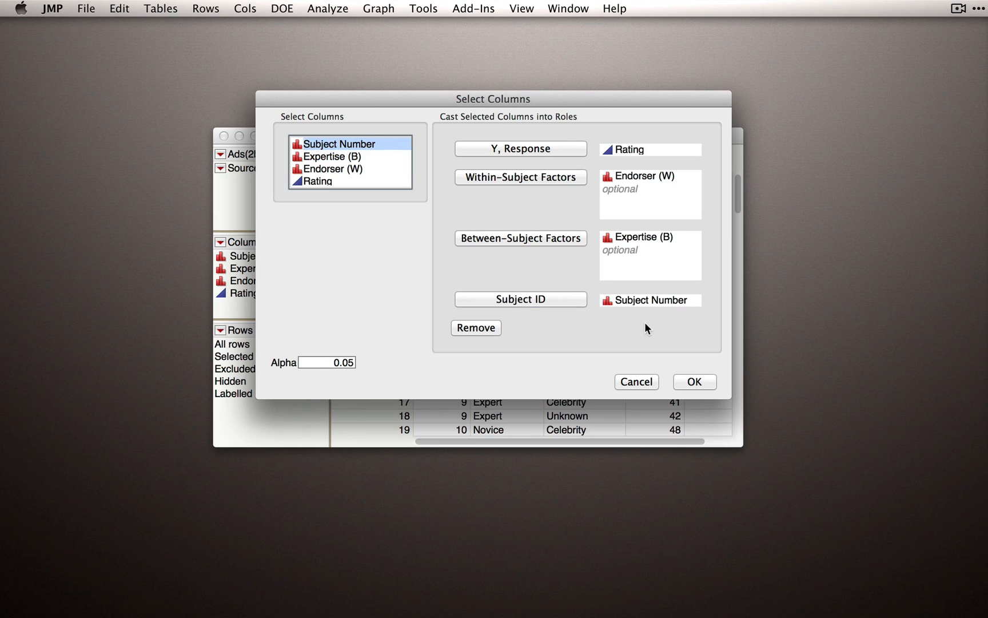
mouse_move(653, 333)
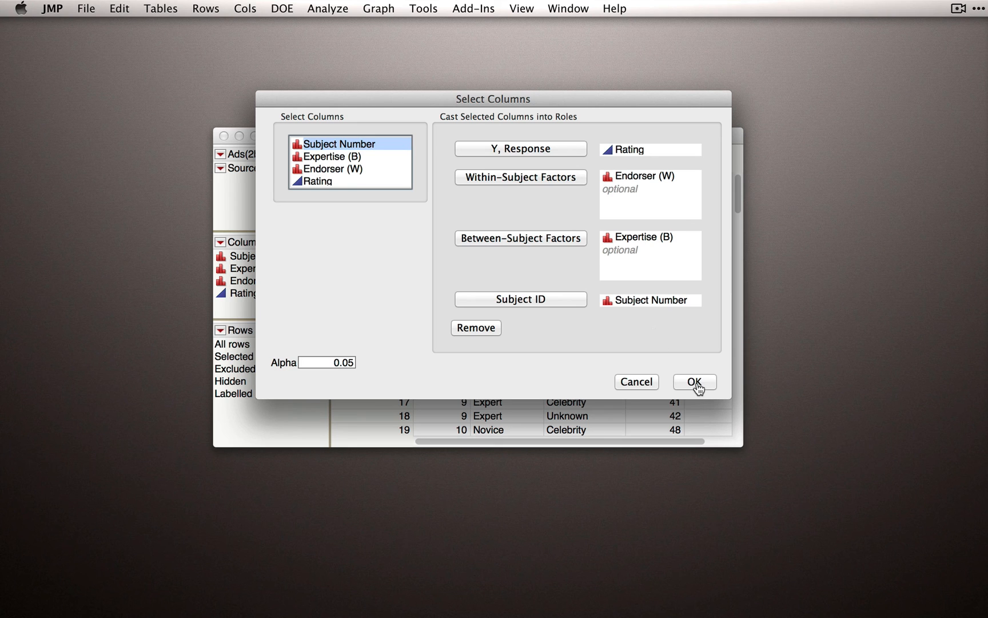
left_click(693, 380)
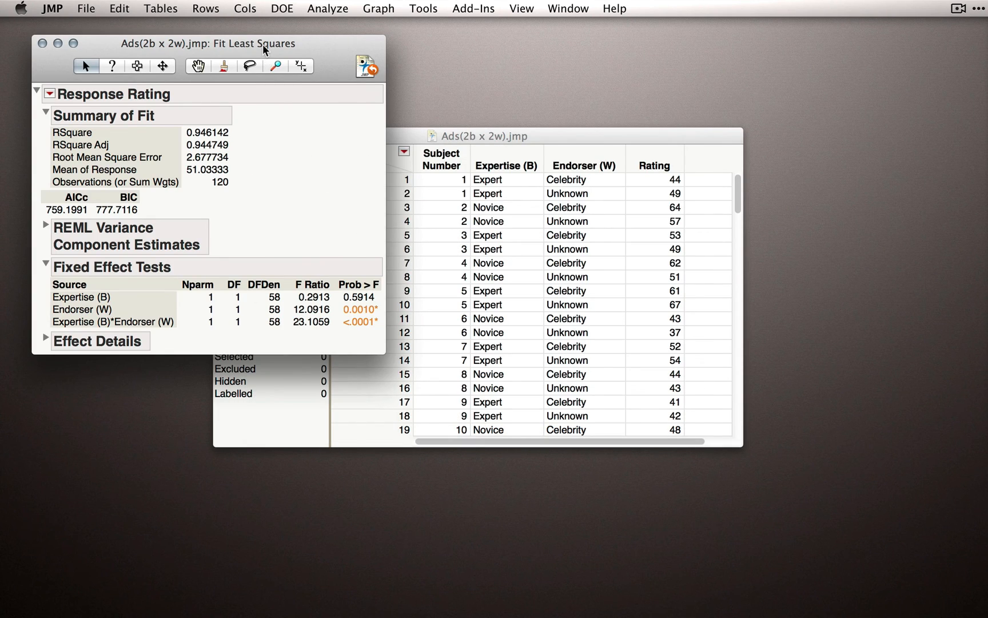